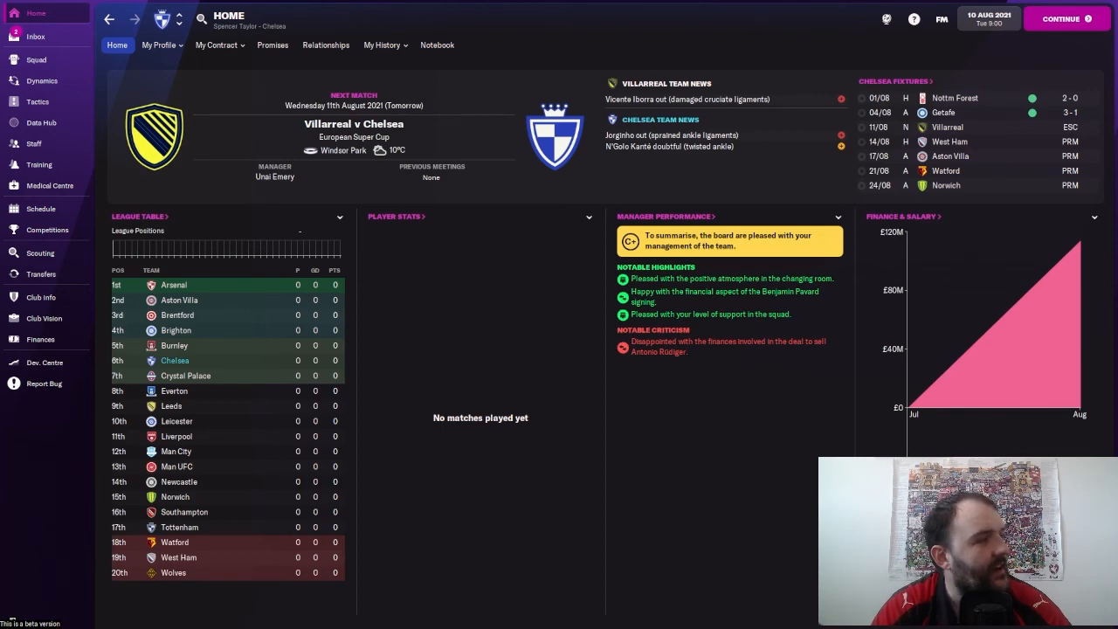
mouse_move(42, 273)
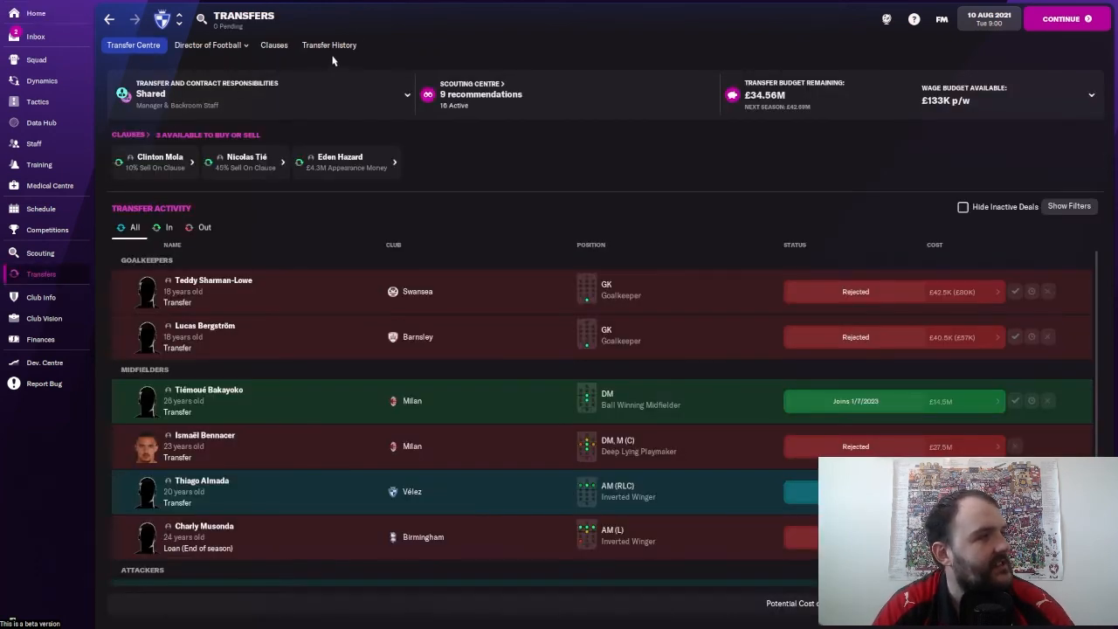
- Bring up Chelsea's 2021/22 Transfer History from the Transfers section
left_click(328, 45)
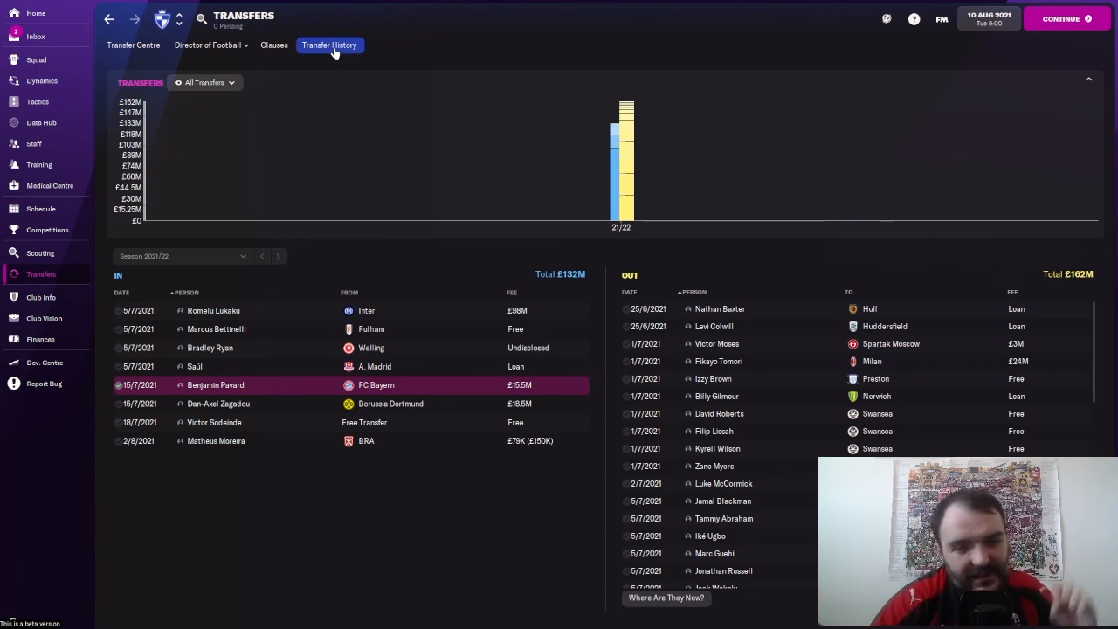
mouse_move(265, 122)
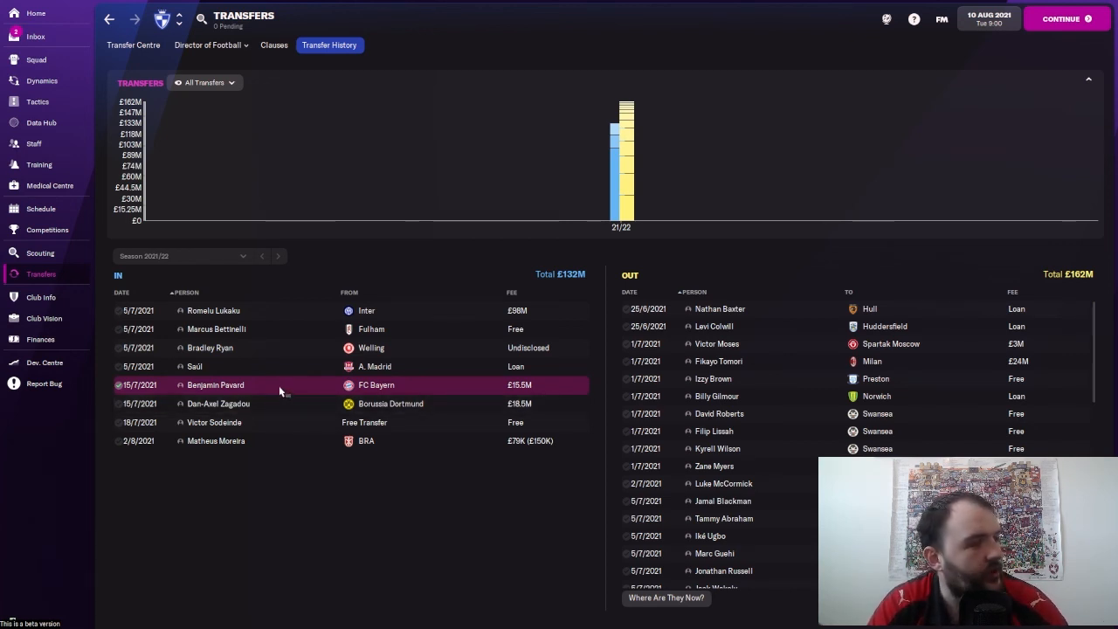
mouse_move(215, 386)
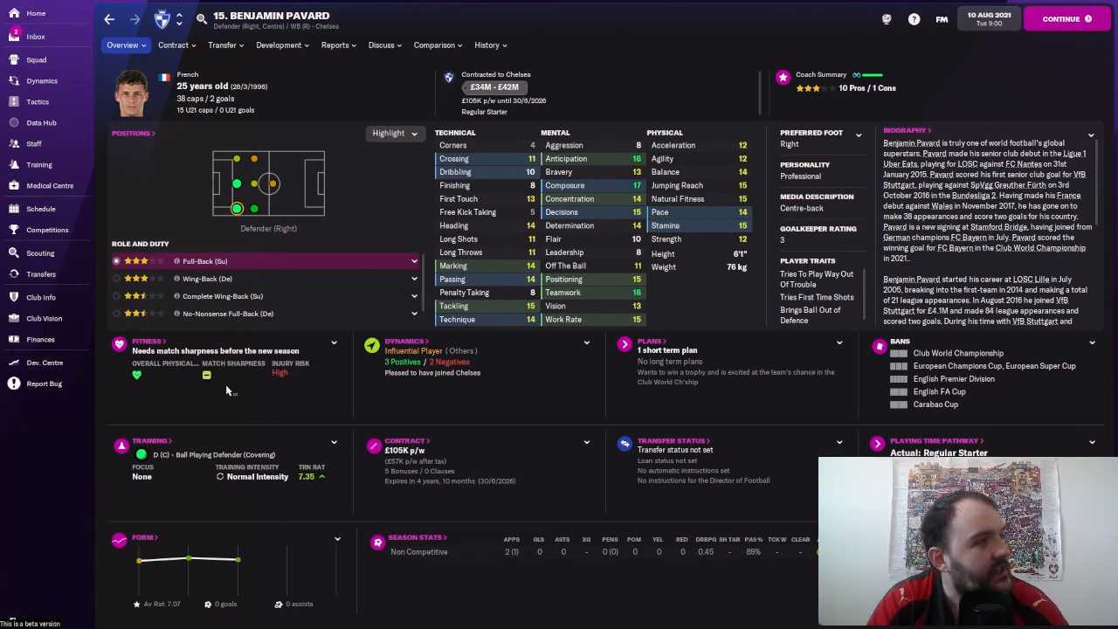
mouse_move(430, 402)
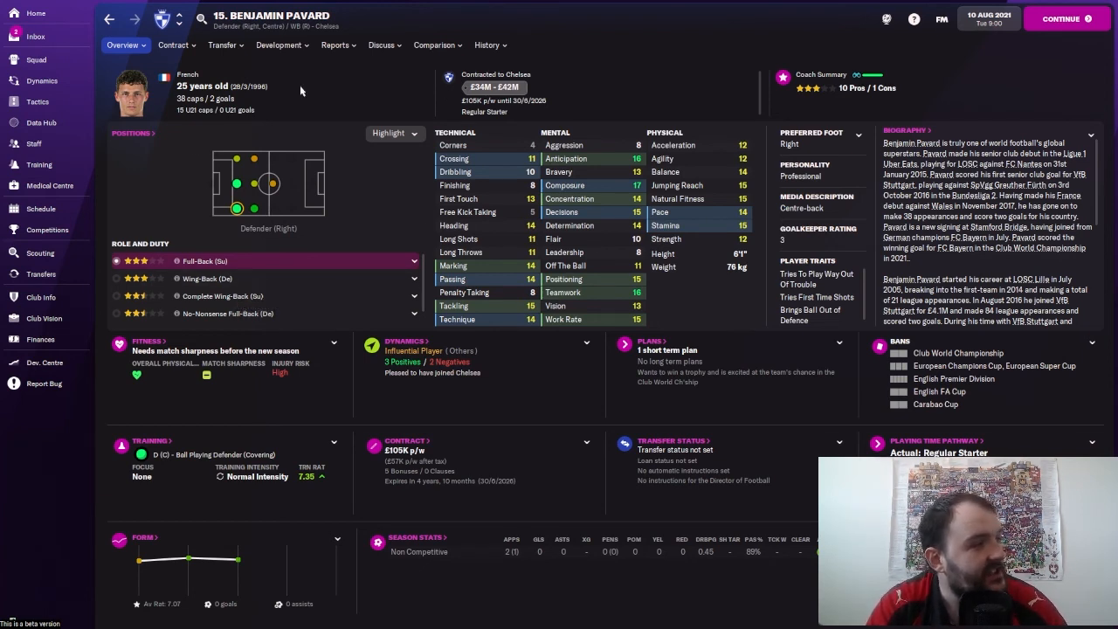
mouse_move(238, 183)
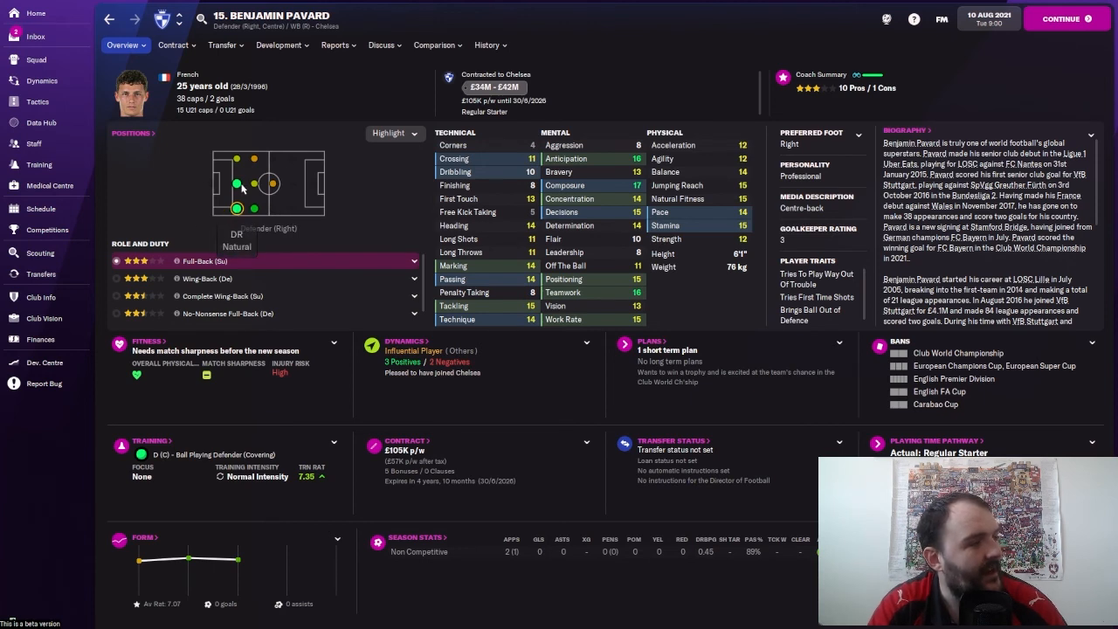
mouse_move(223, 226)
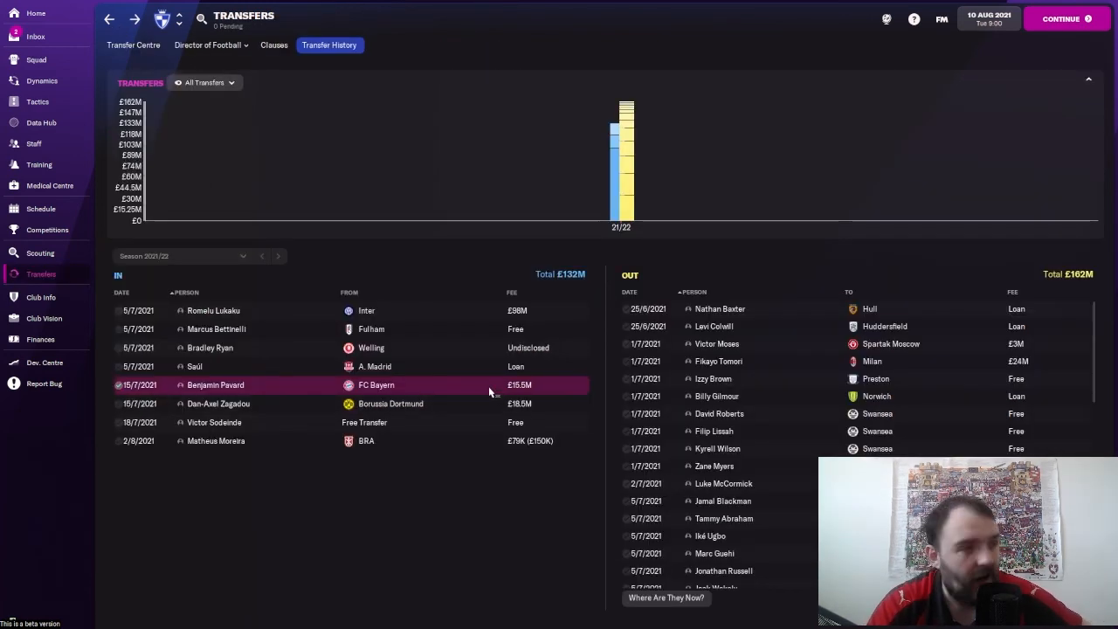
double_click(215, 385)
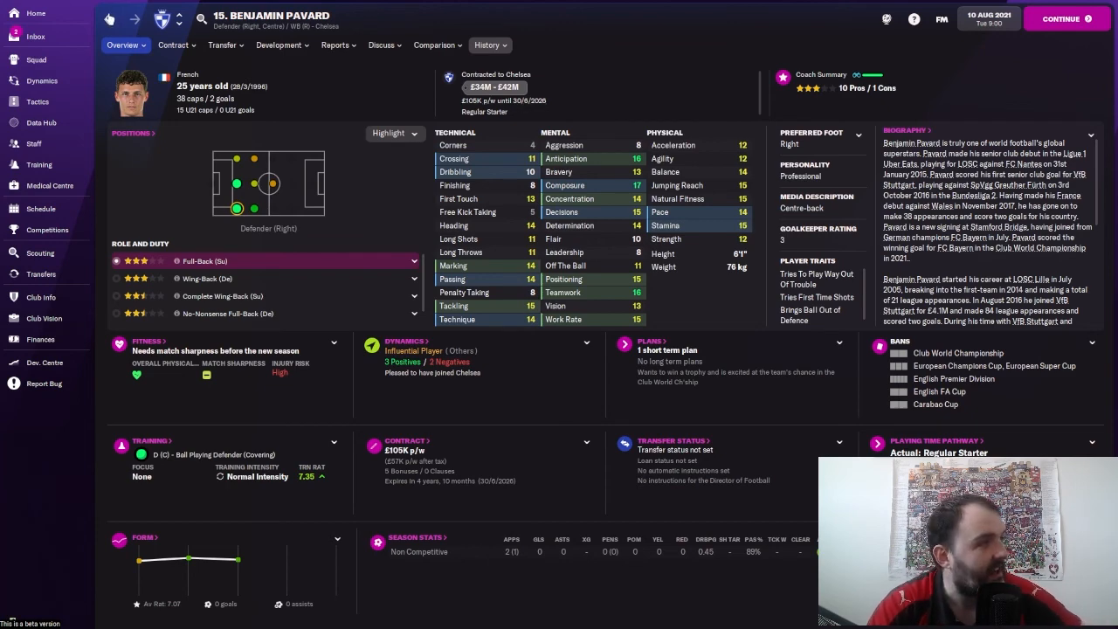
left_click(41, 273)
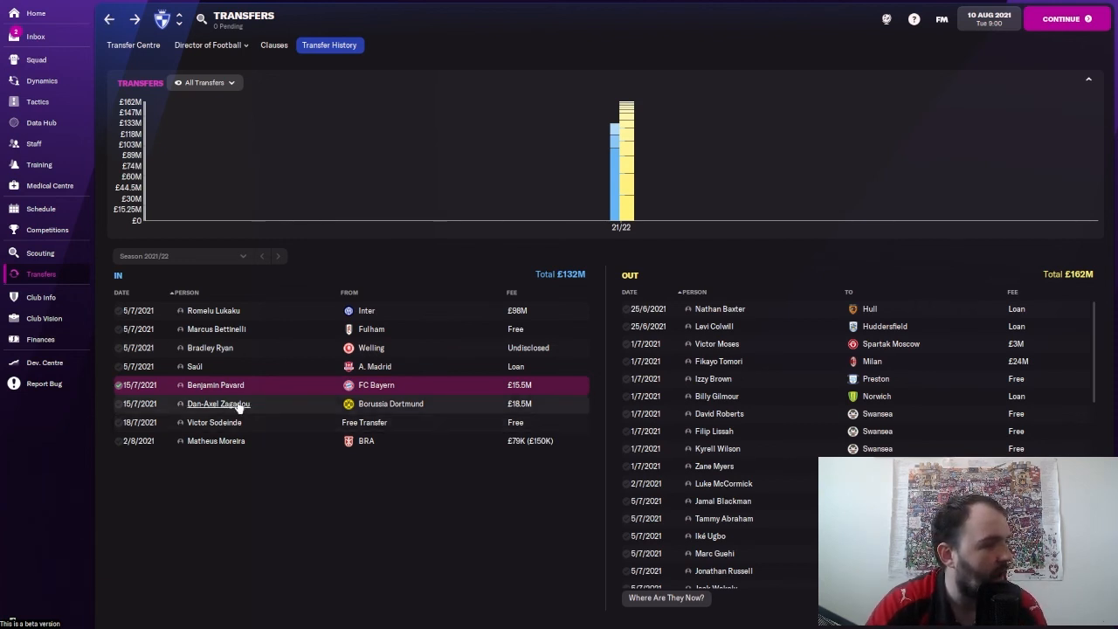
mouse_move(218, 404)
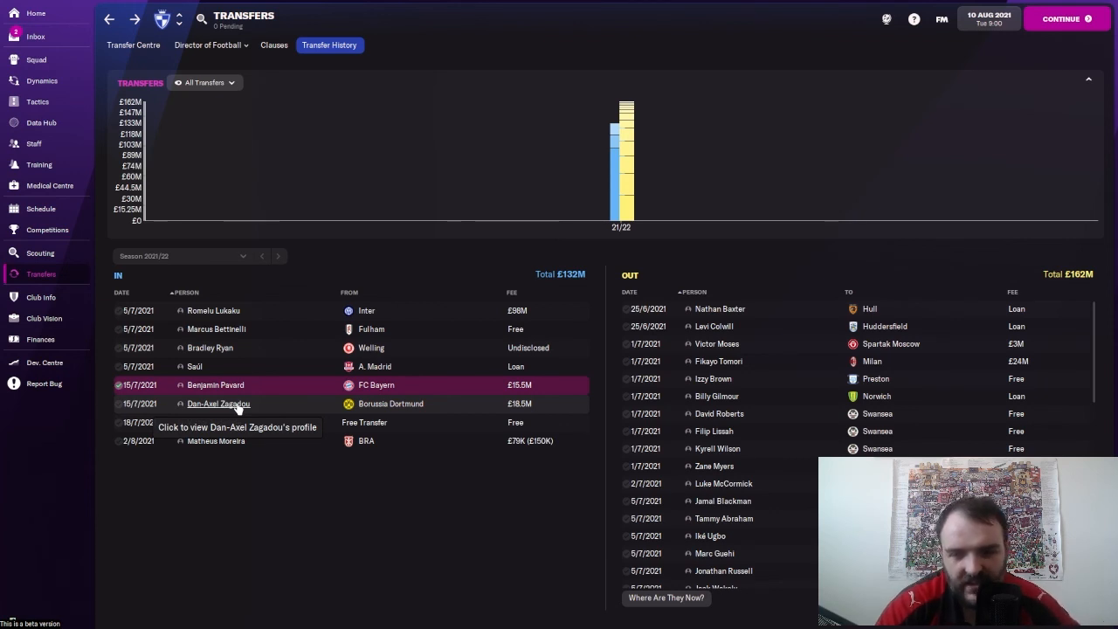
mouse_move(235, 409)
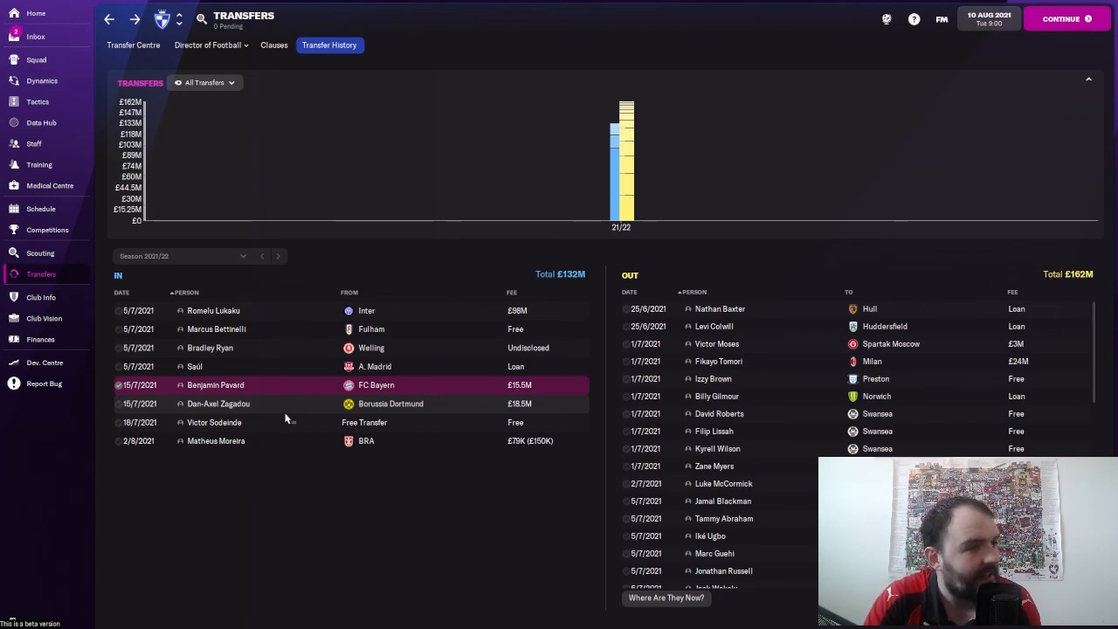
mouse_move(217, 403)
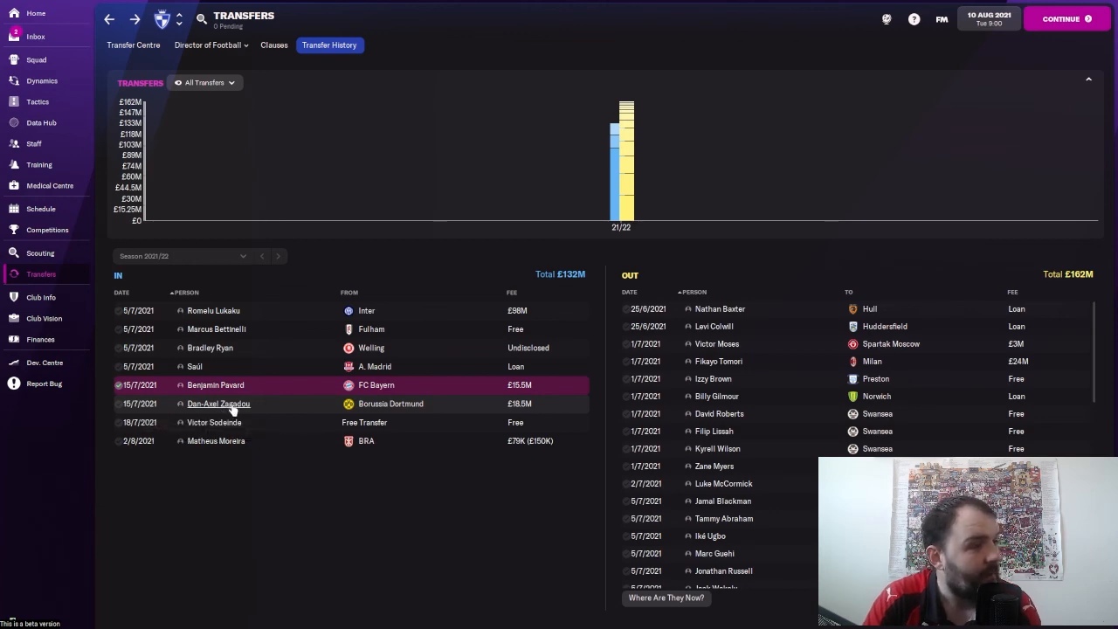
left_click(217, 404)
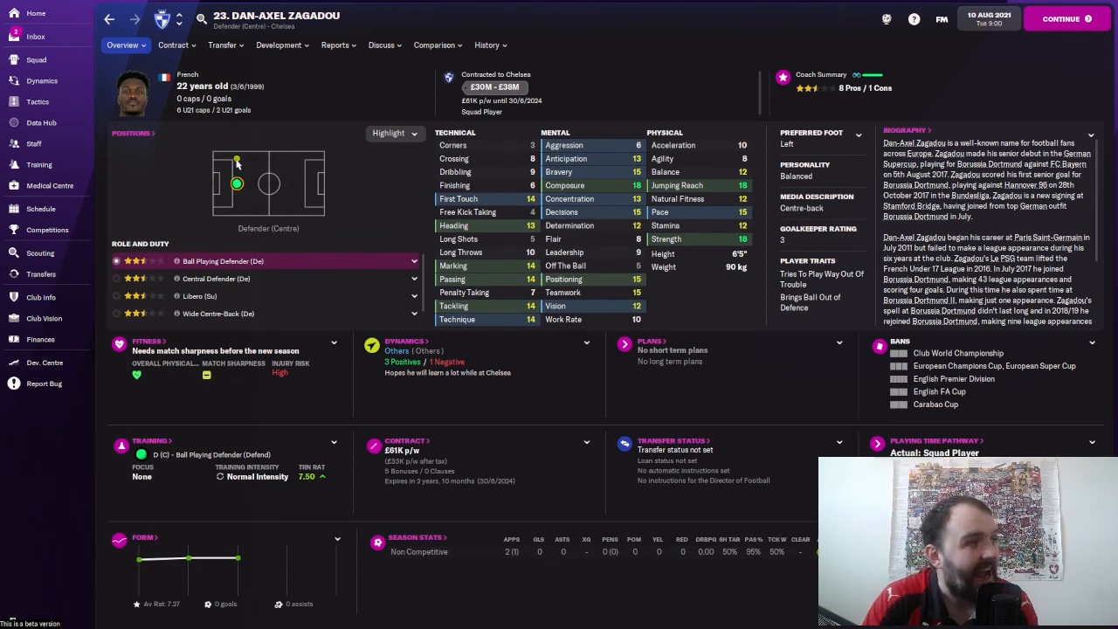
mouse_move(689, 272)
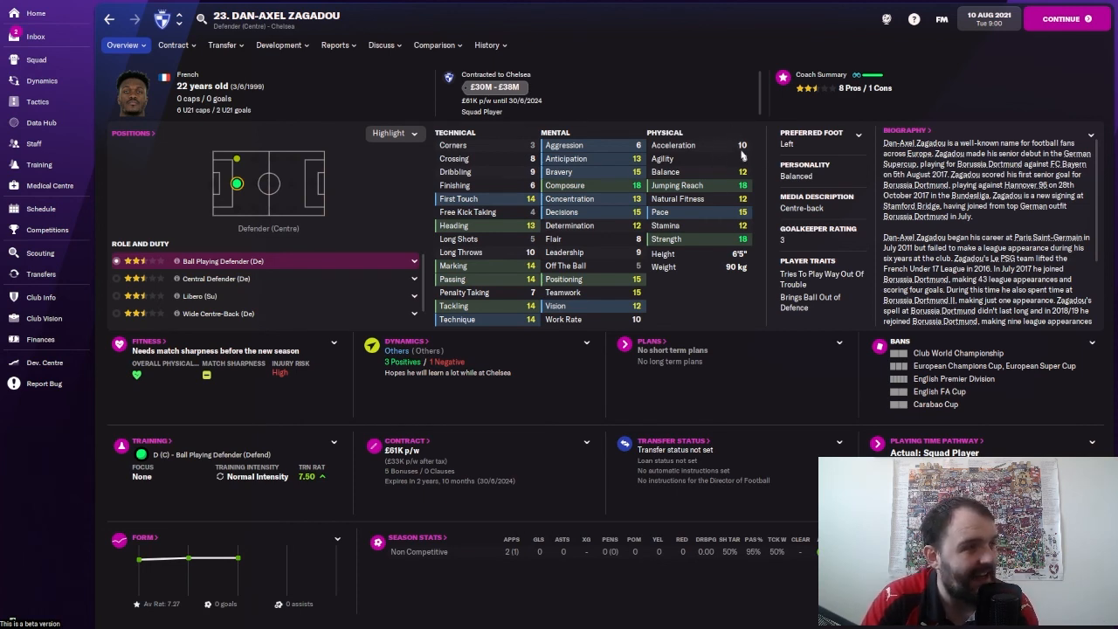
mouse_move(743, 157)
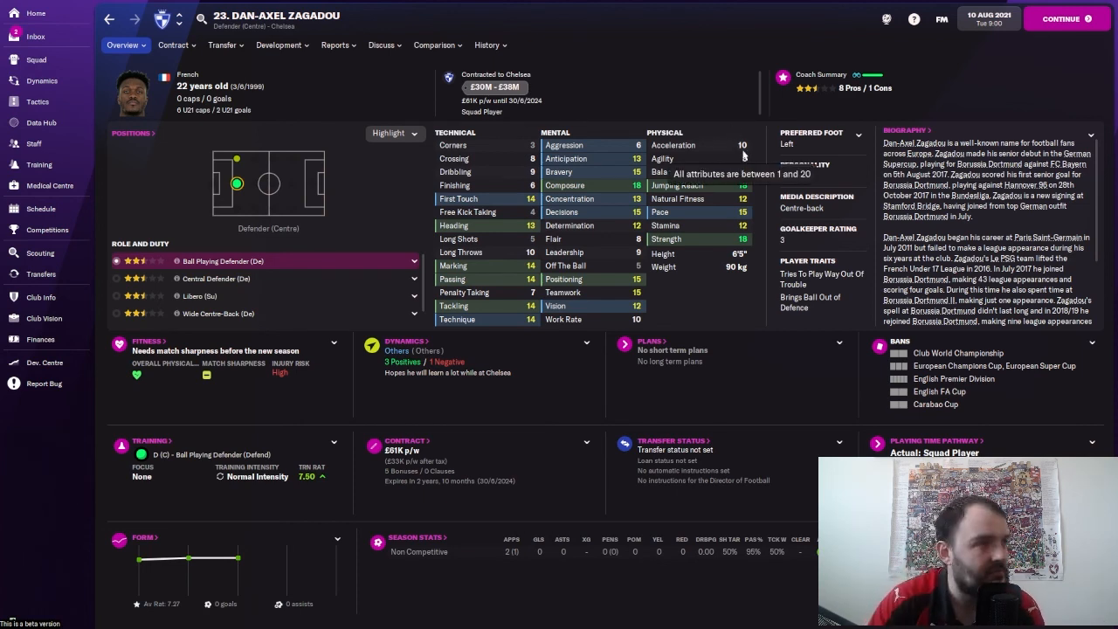
mouse_move(743, 155)
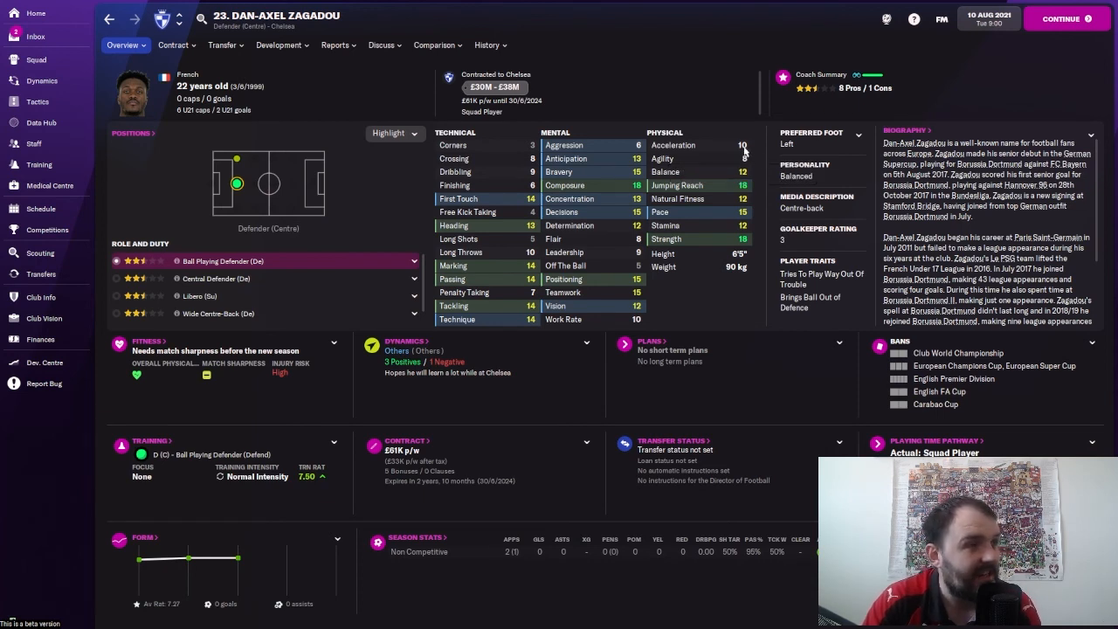
mouse_move(745, 150)
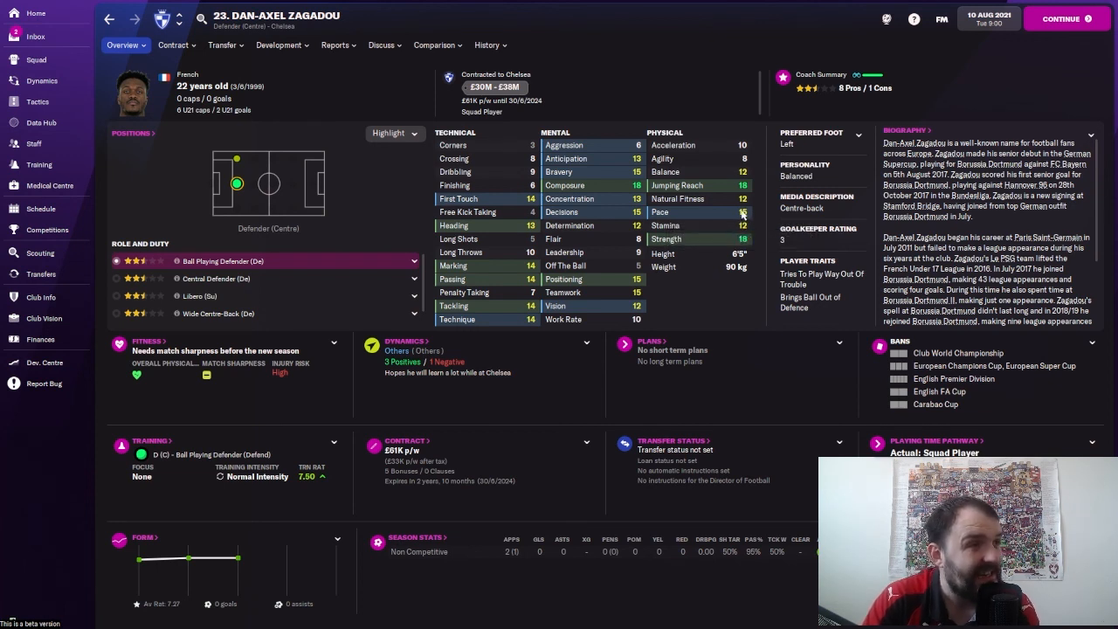
mouse_move(734, 185)
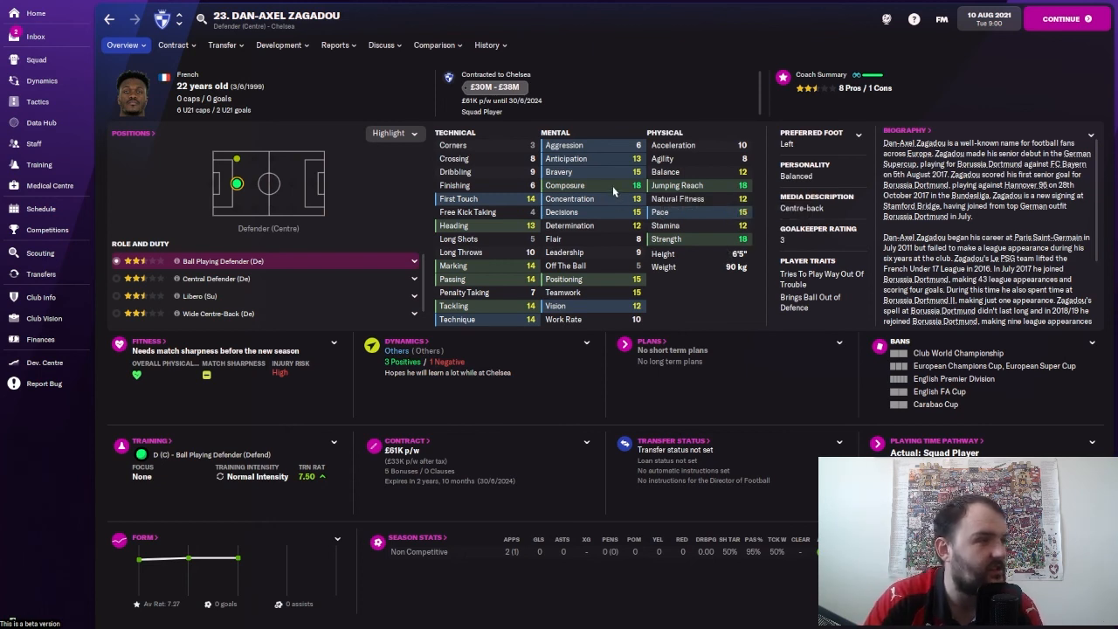
mouse_move(615, 281)
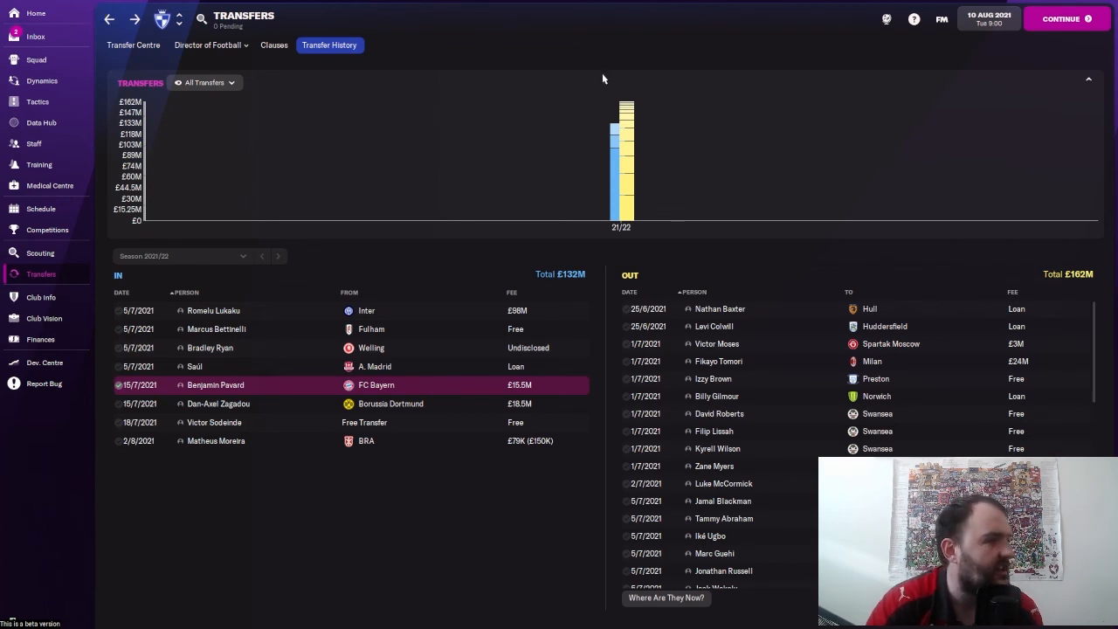
mouse_move(435, 304)
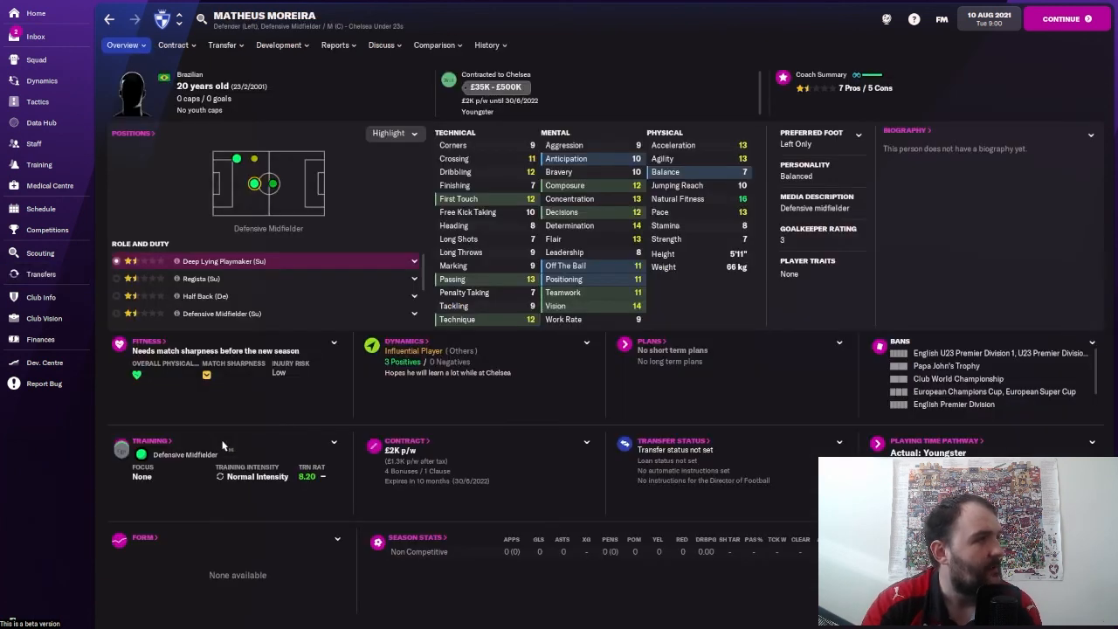
mouse_move(400, 218)
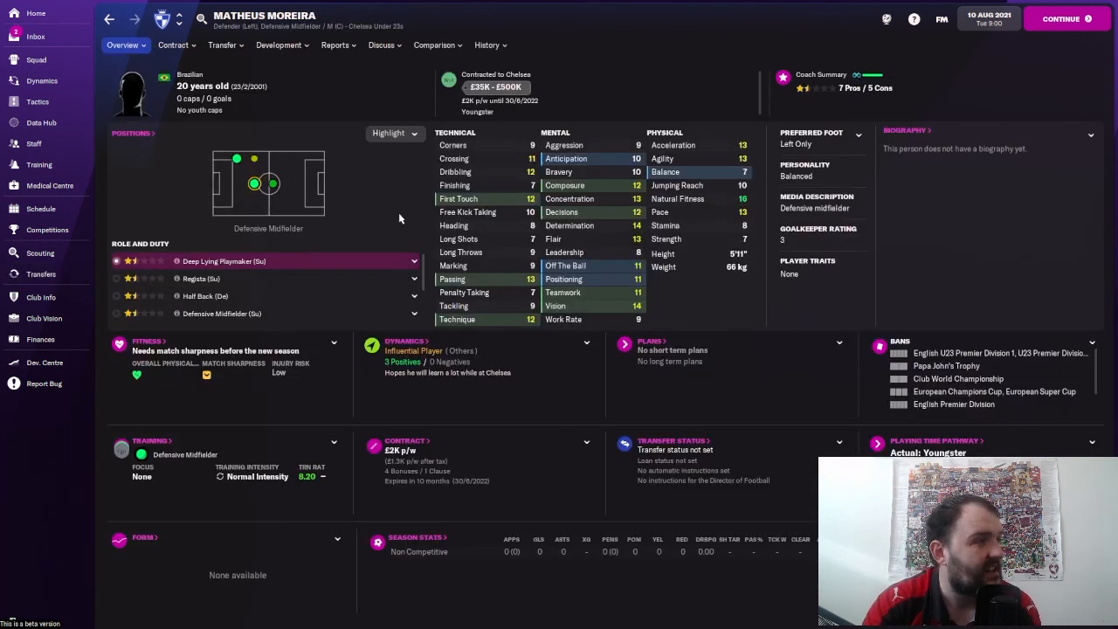
mouse_move(412, 188)
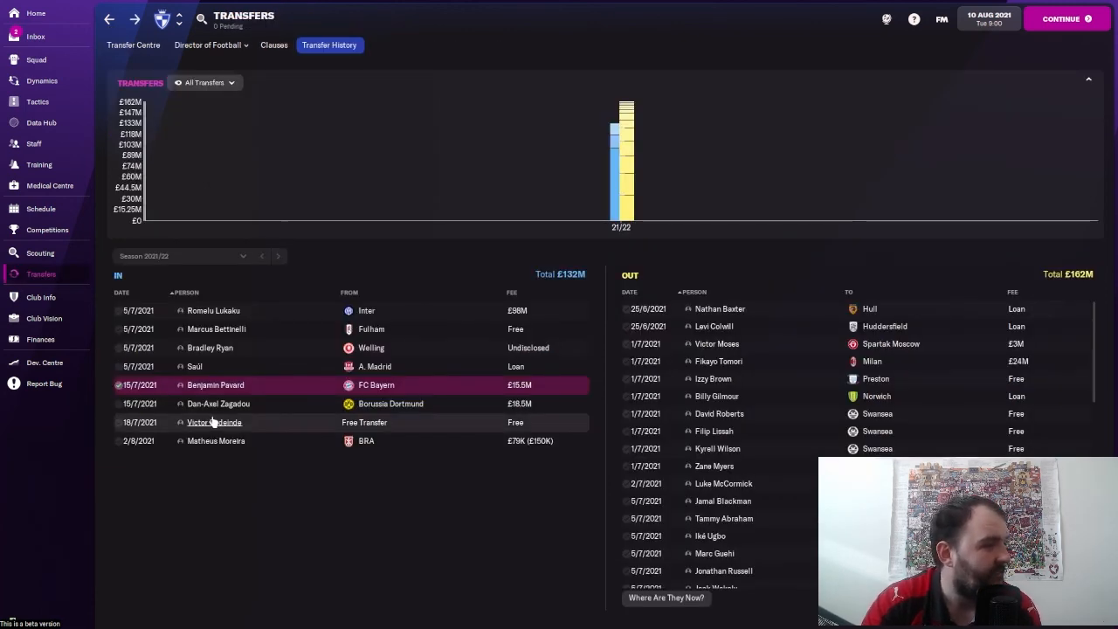
left_click(214, 421)
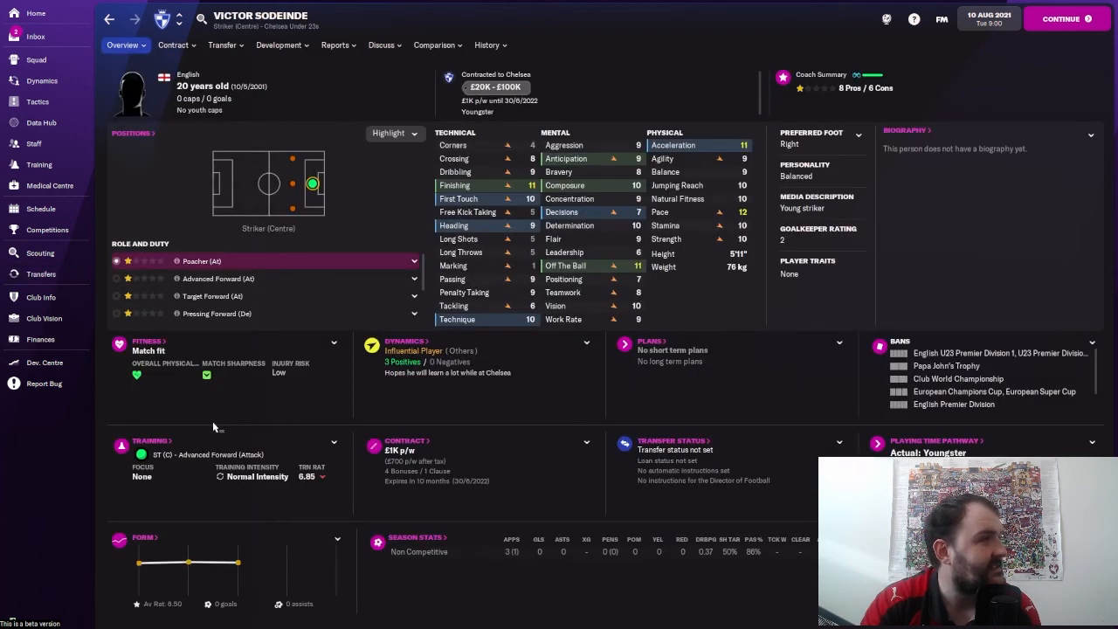
mouse_move(428, 168)
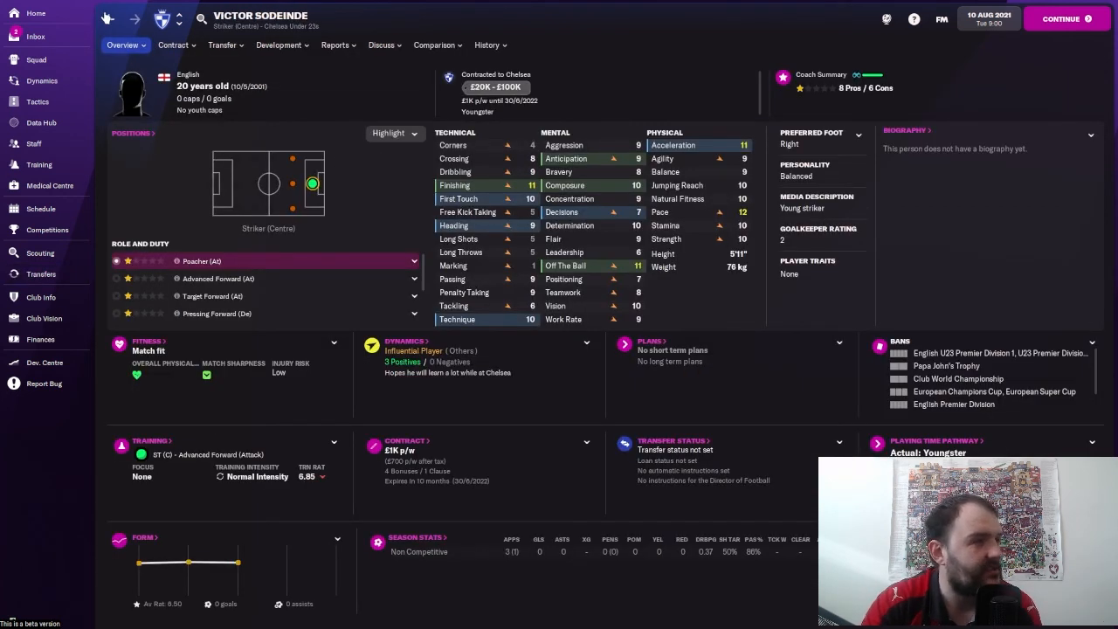
left_click(41, 273)
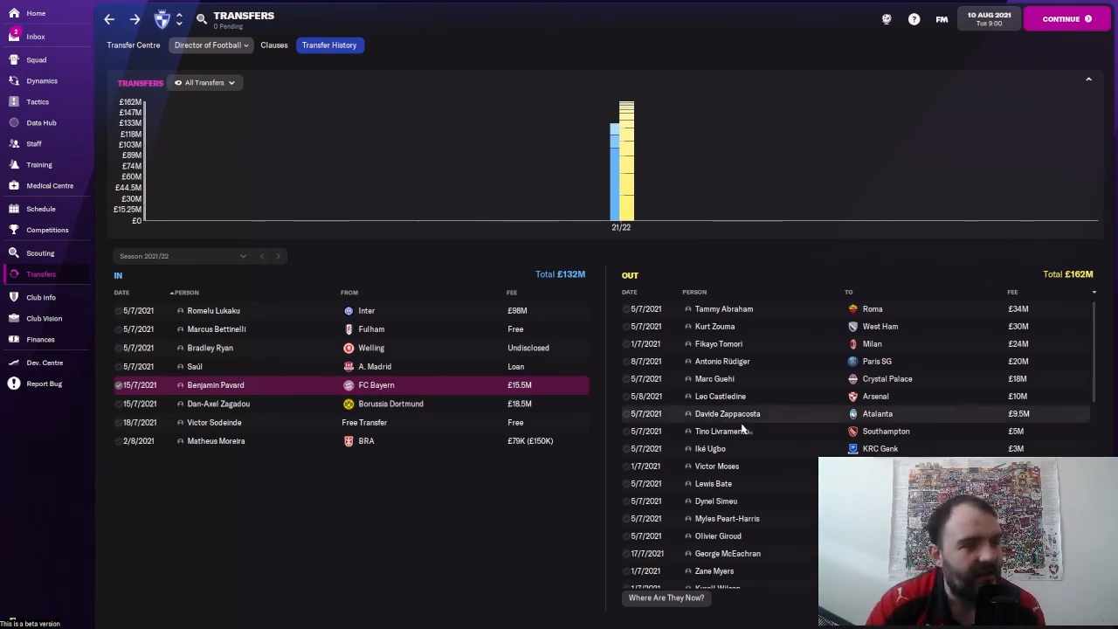
mouse_move(722, 360)
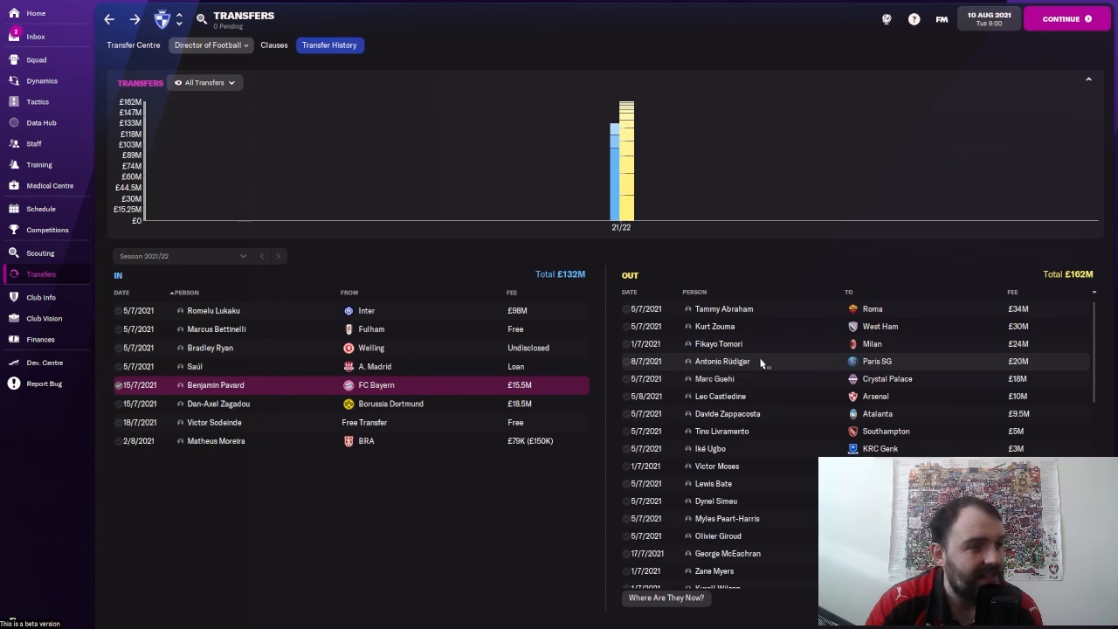
mouse_move(724, 360)
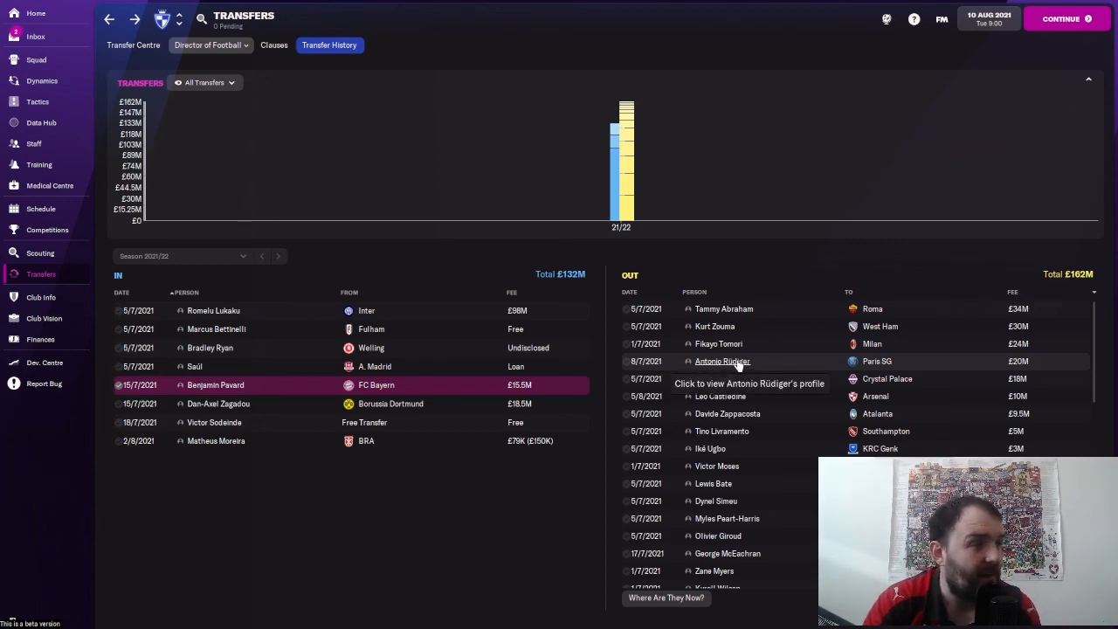
- View Antonio Rüdiger's player profile from the transfer history list
left_click(722, 360)
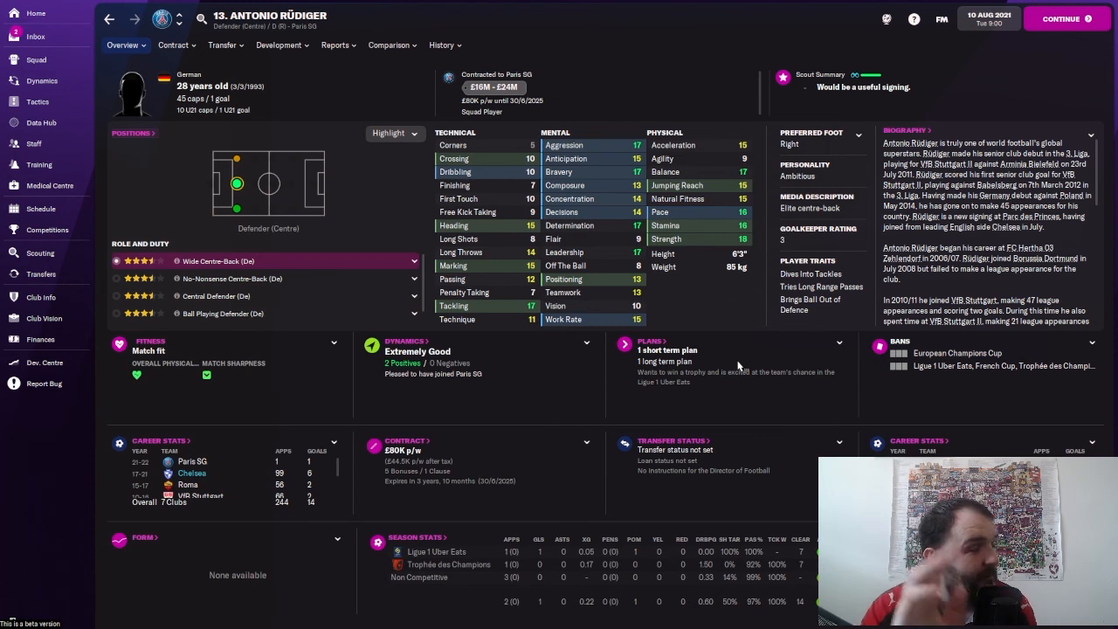
mouse_move(94, 45)
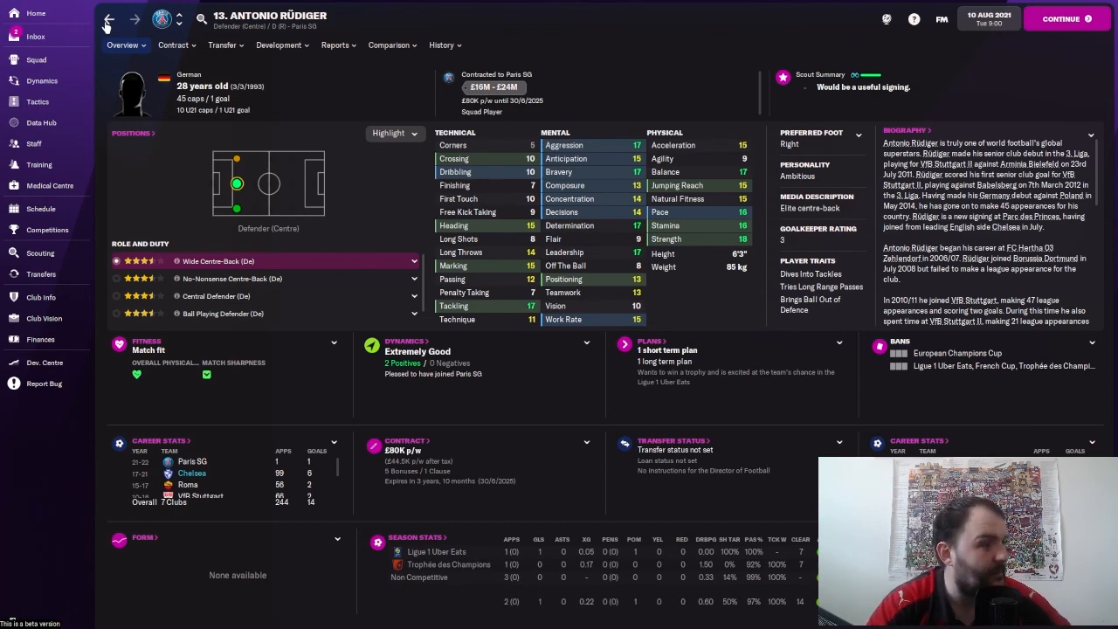
left_click(40, 272)
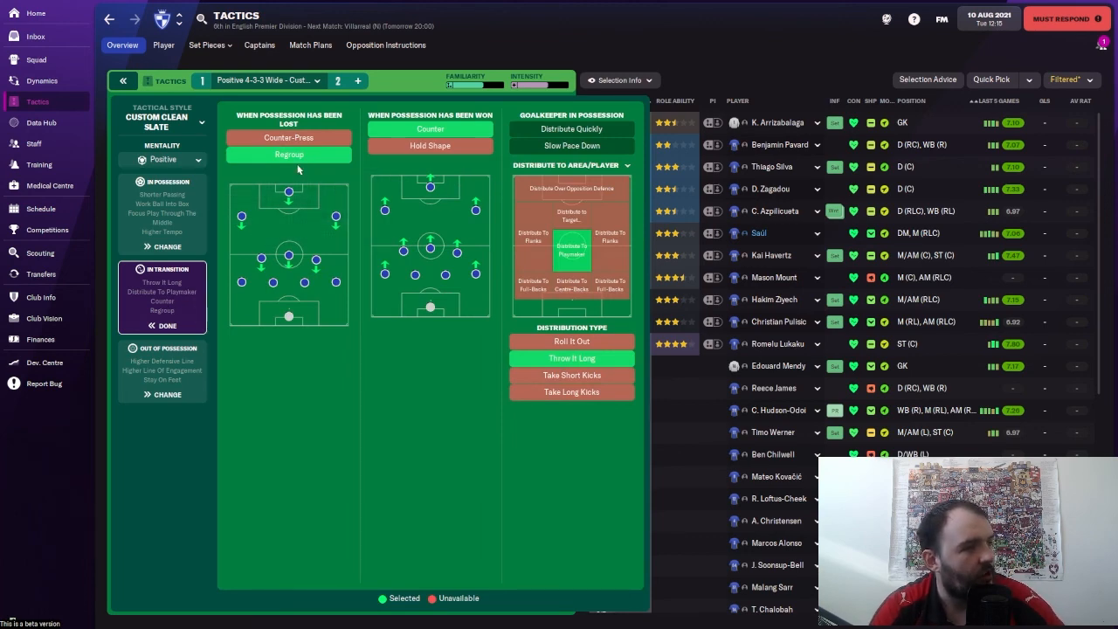
mouse_move(168, 371)
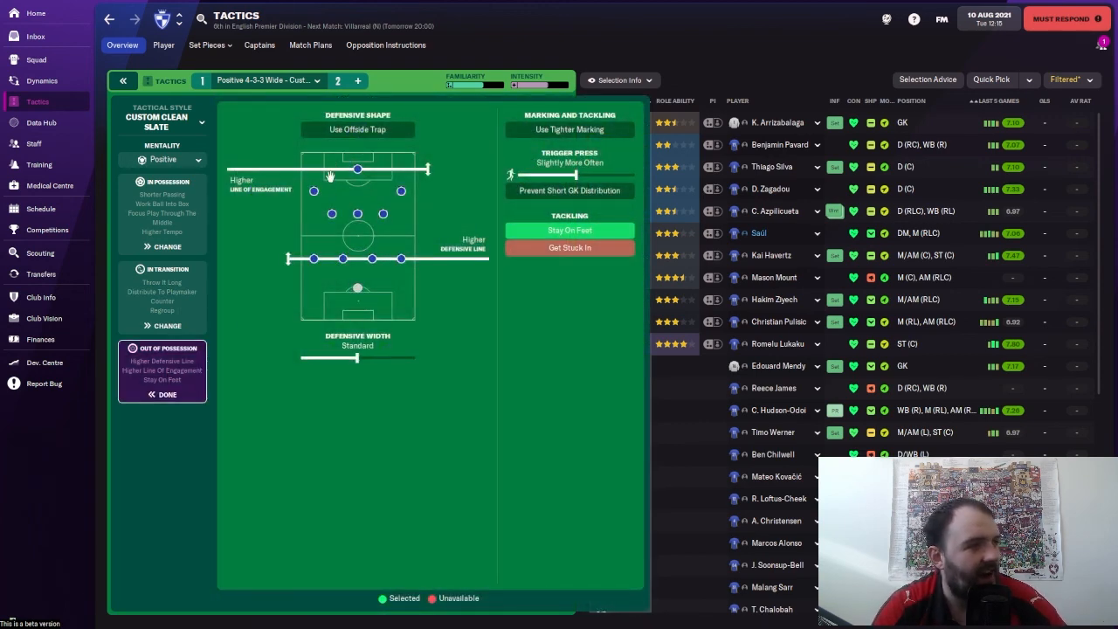
mouse_move(645, 91)
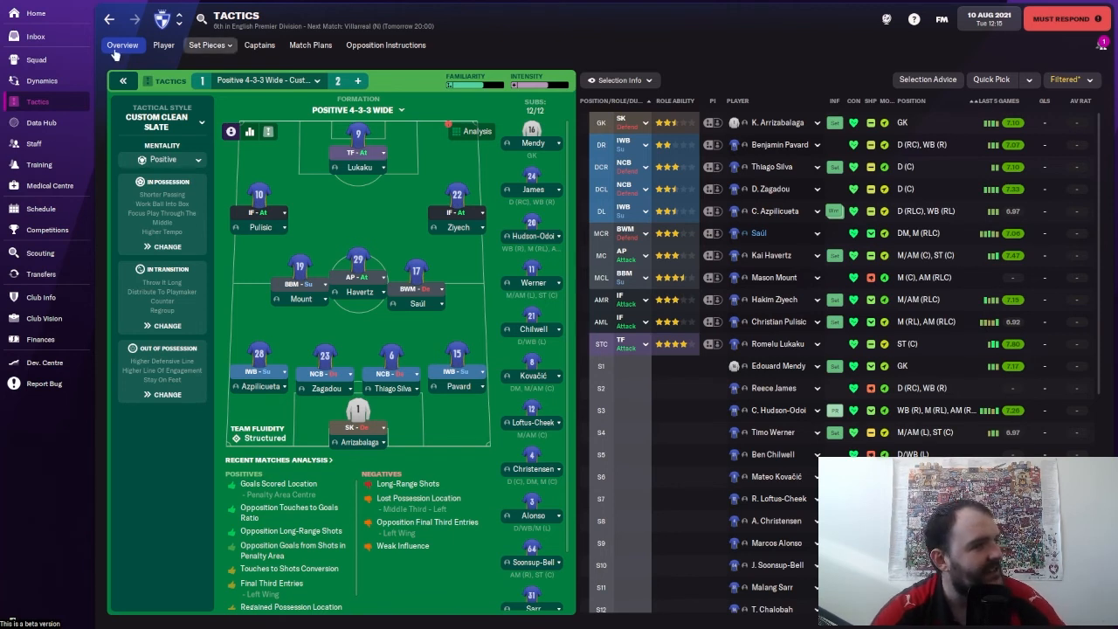
mouse_move(66, 46)
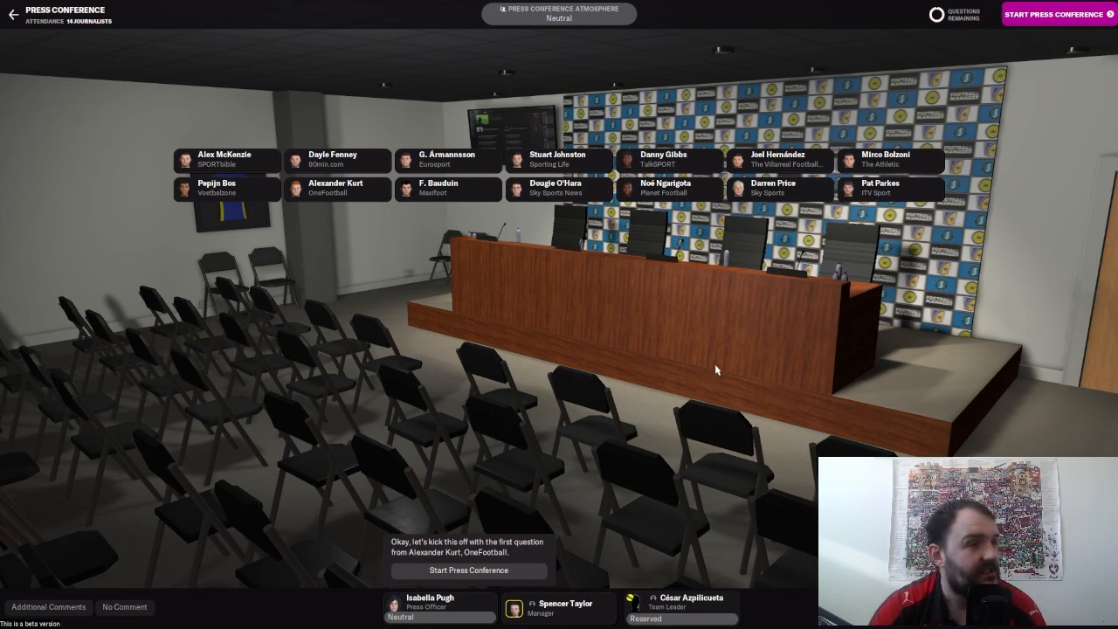
mouse_move(950, 183)
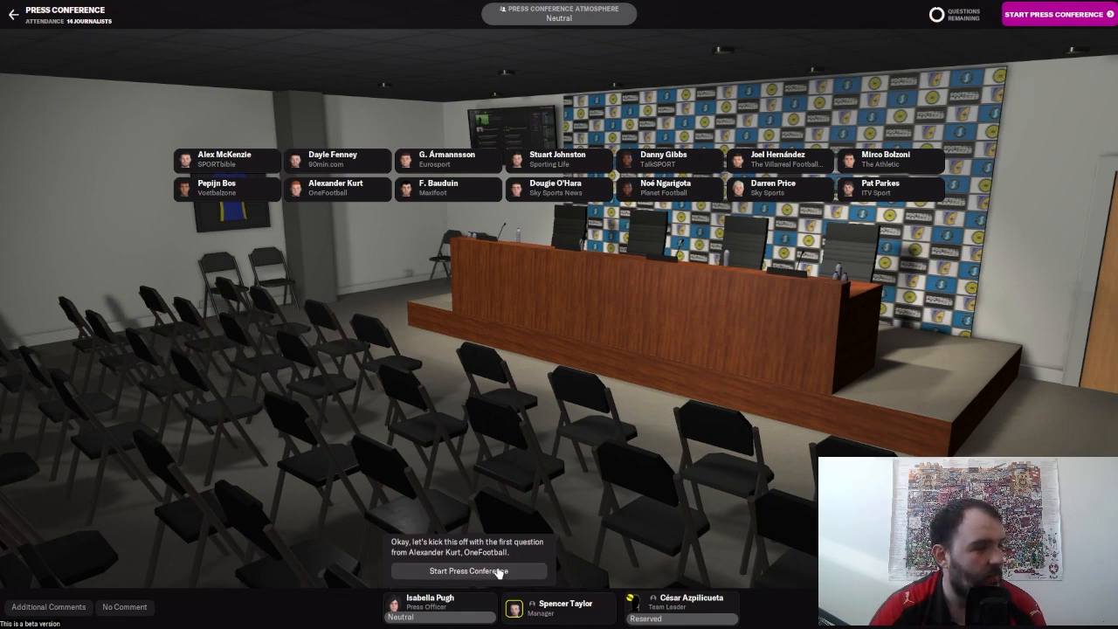
- Start the pre-match press conference to take the journalists' questions
left_click(468, 570)
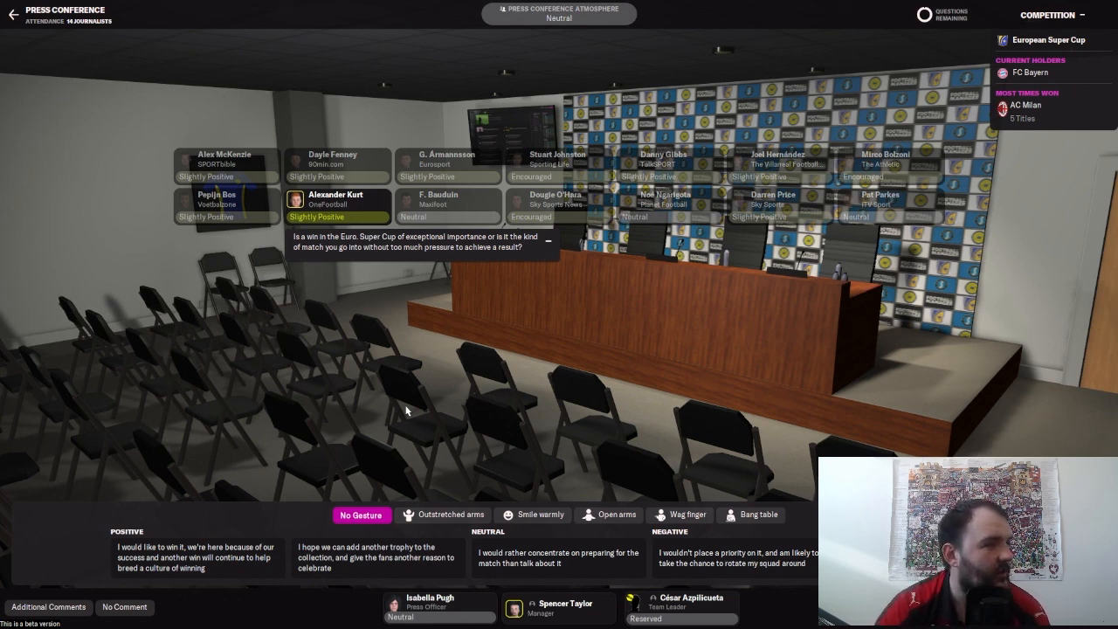
mouse_move(409, 408)
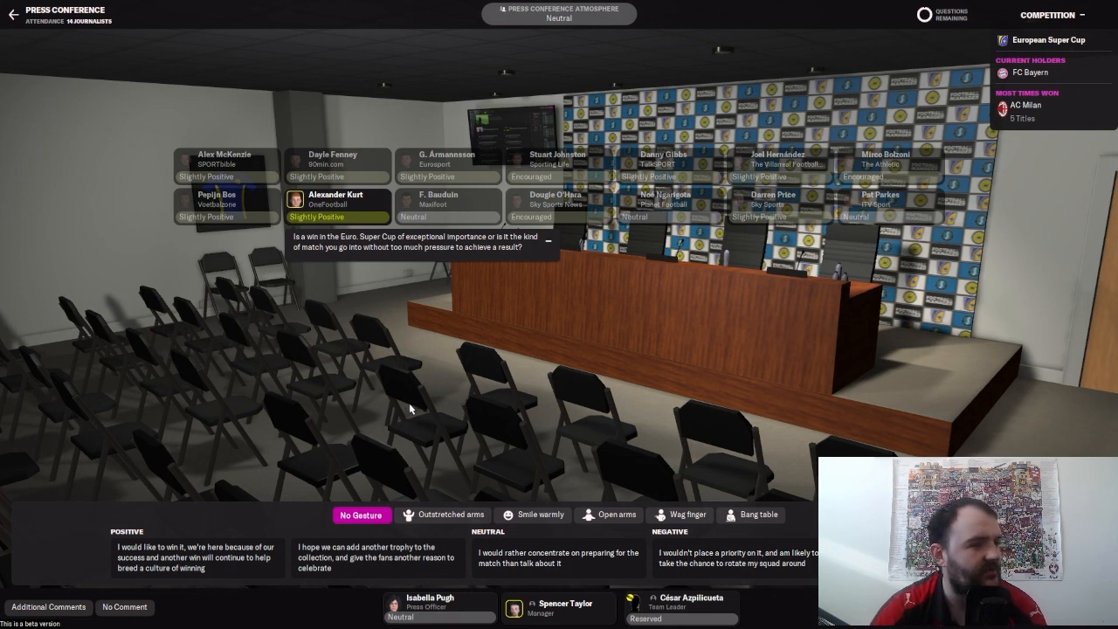
- Answer the Super Cup questions, delivering a response with a warm smile
left_click(531, 514)
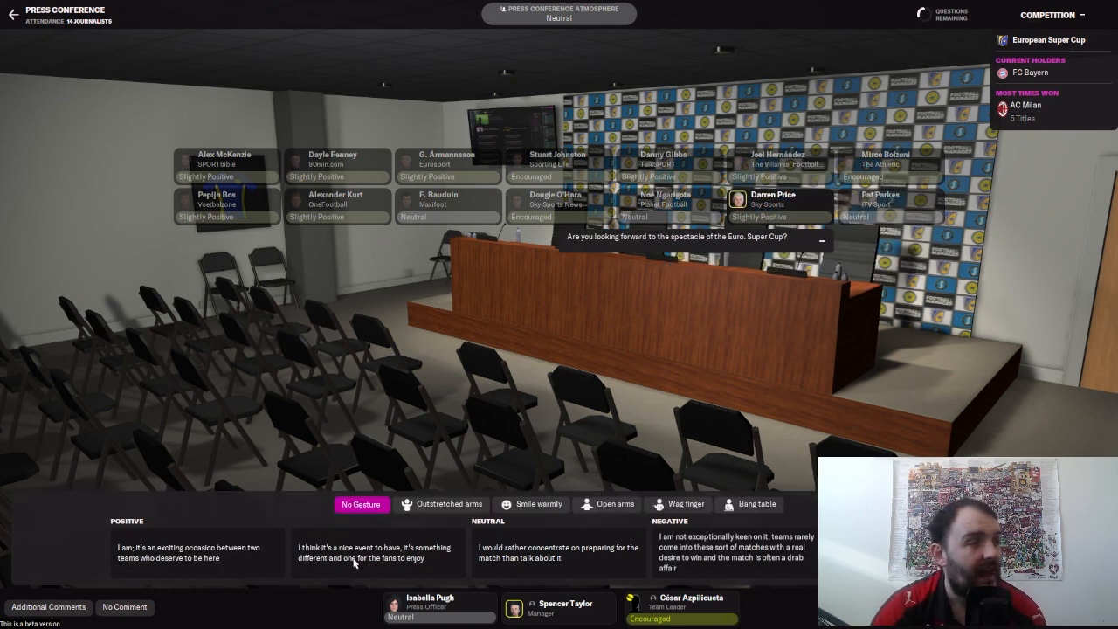
mouse_move(532, 504)
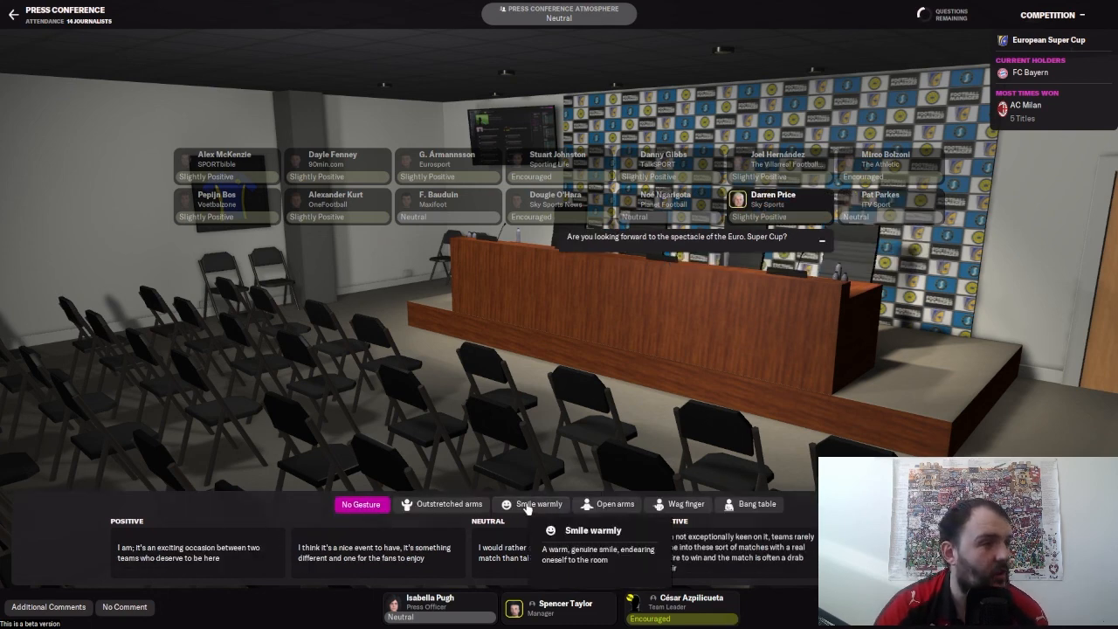
left_click(531, 503)
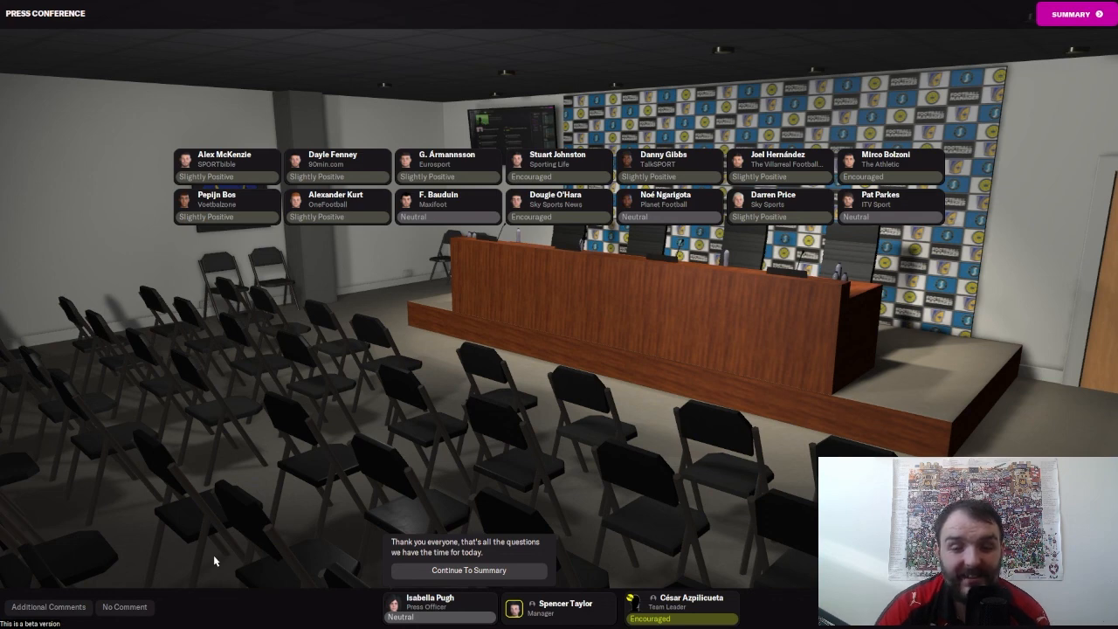
mouse_move(339, 548)
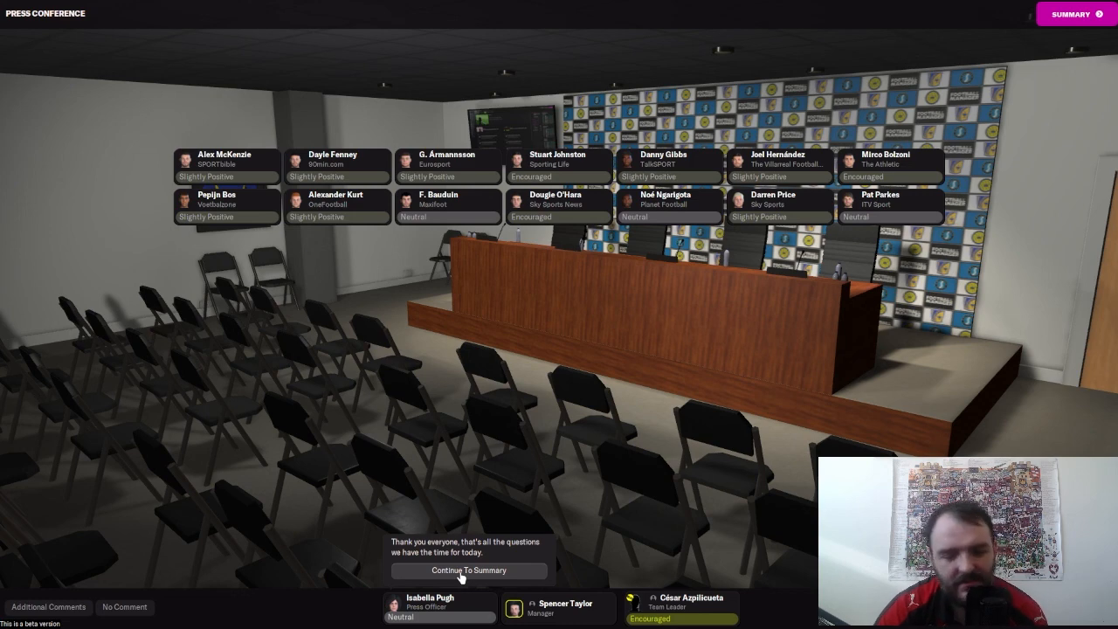
left_click(469, 570)
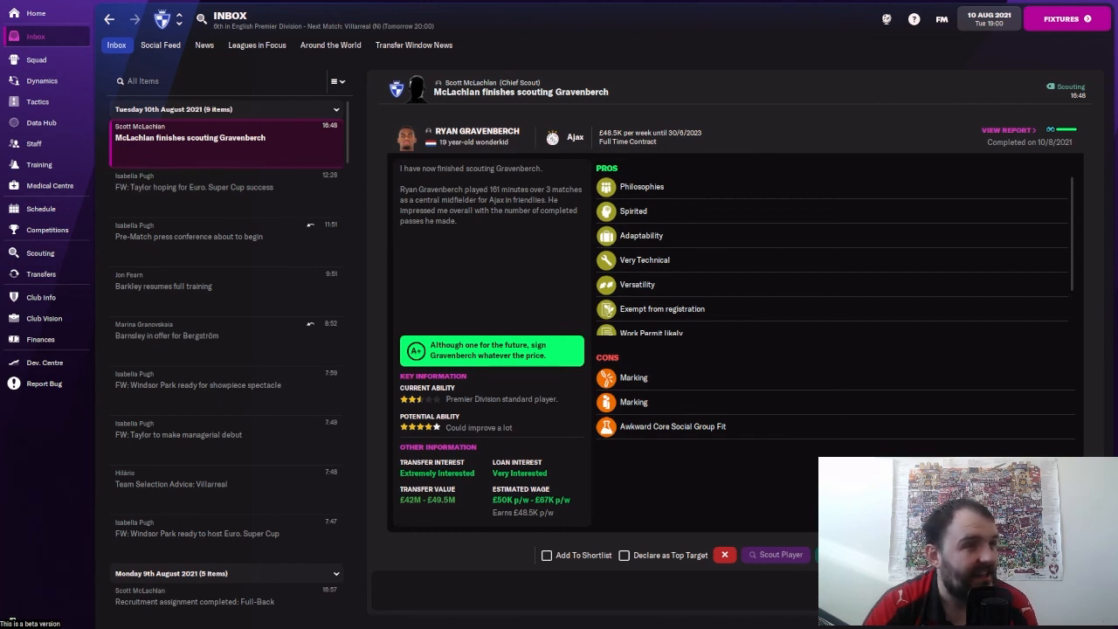
mouse_move(1075, 206)
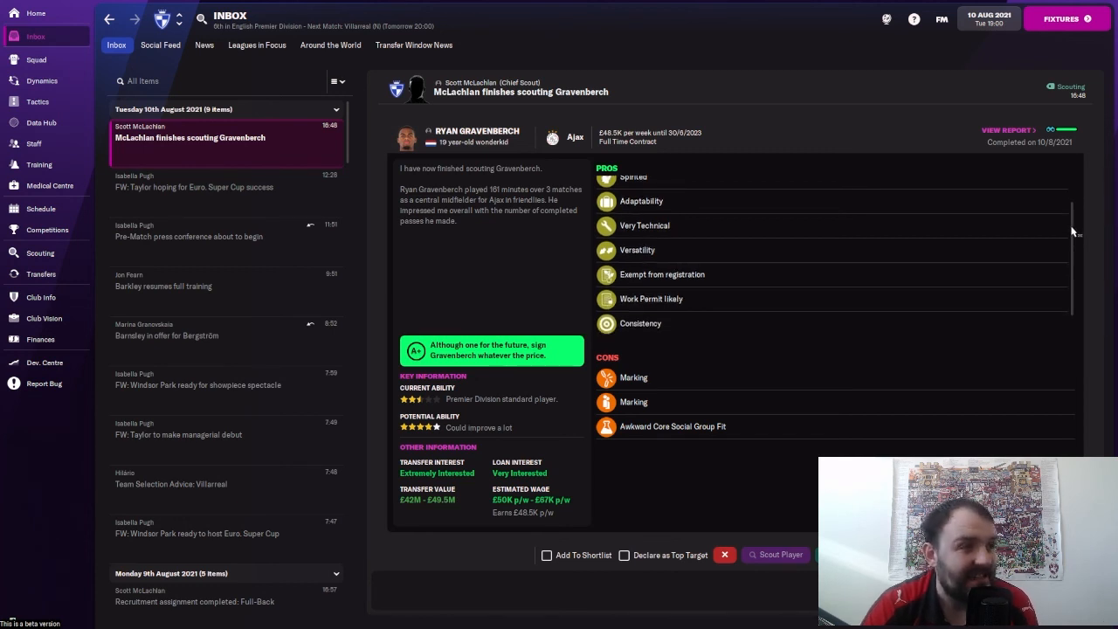
- Scroll the pros list of Ryan Gravenberch's scouting report to reveal more strengths
scroll("down", 3)
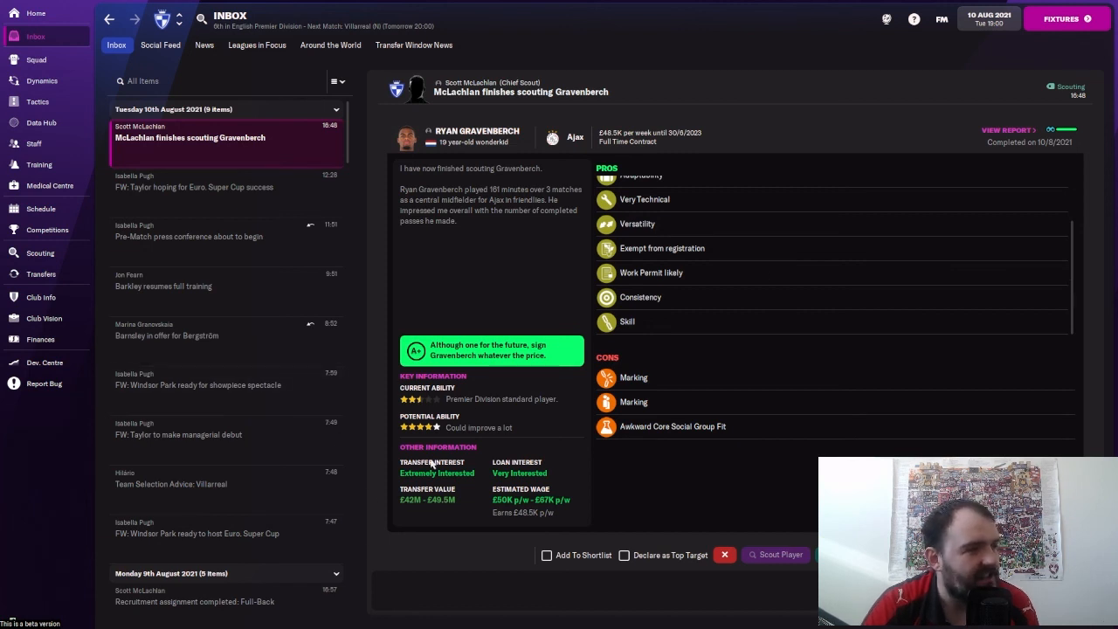
mouse_move(538, 395)
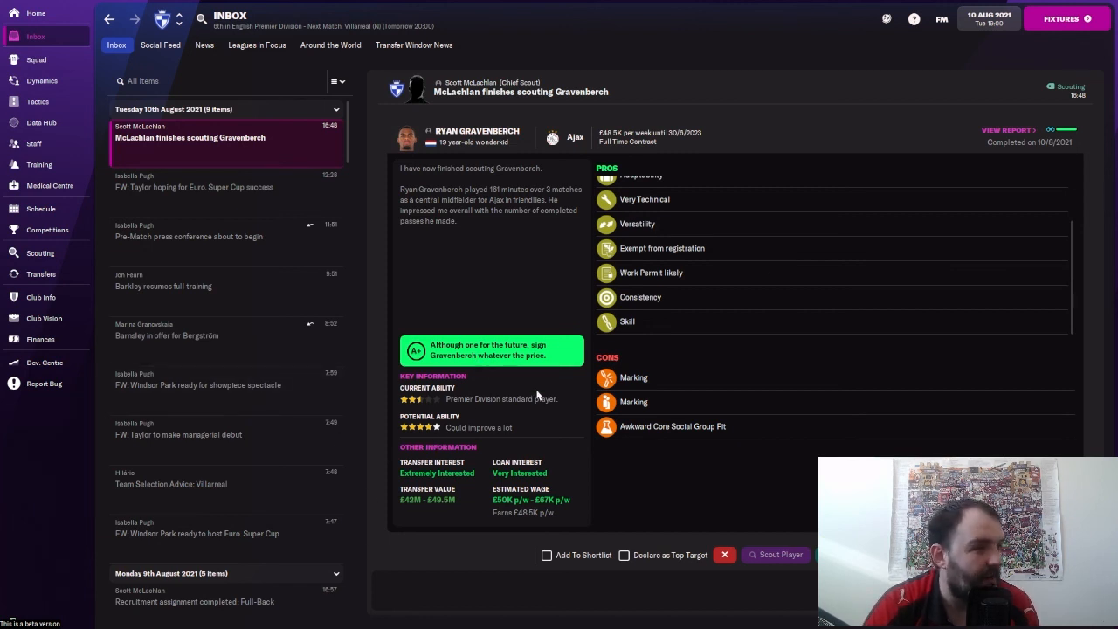
mouse_move(445, 496)
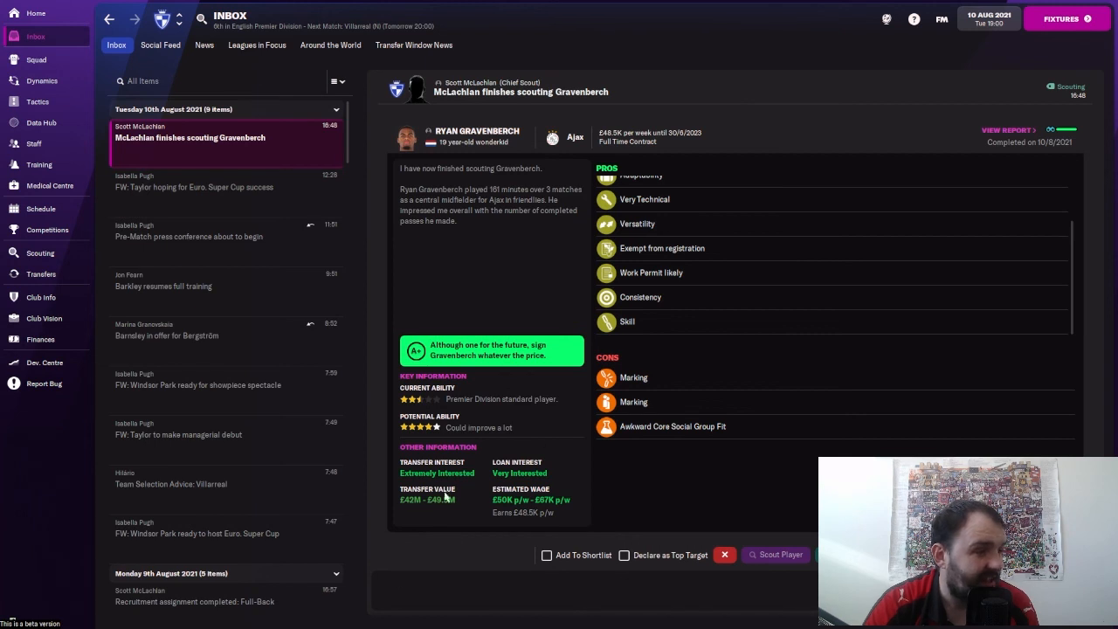
mouse_move(429, 500)
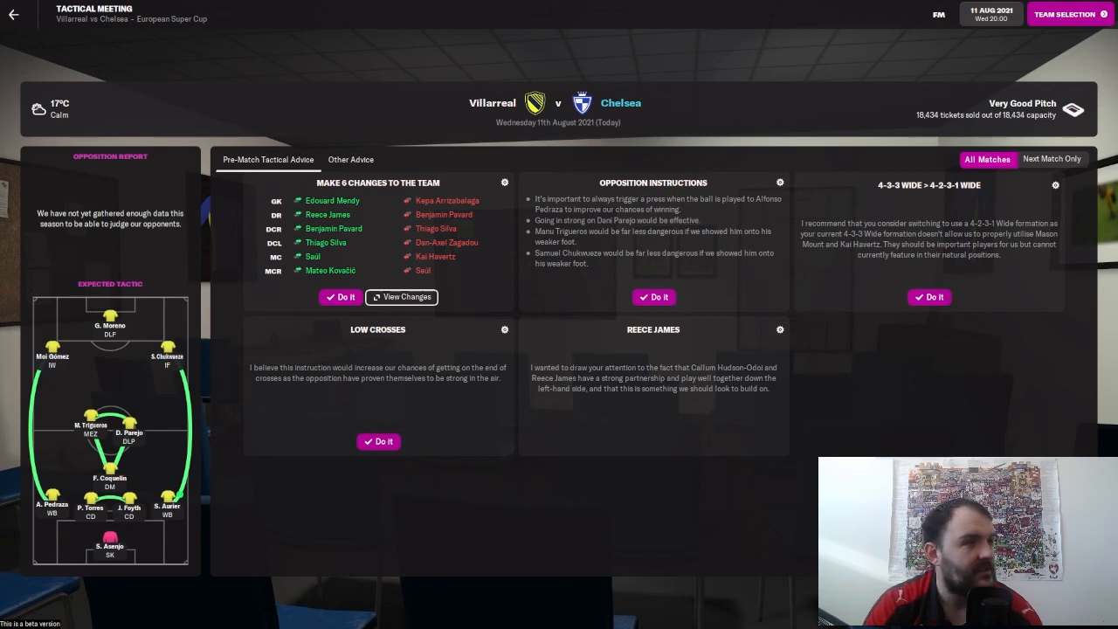
- Apply the suggested opposition instructions for the next match only and leave the tactical meeting
left_click(1052, 157)
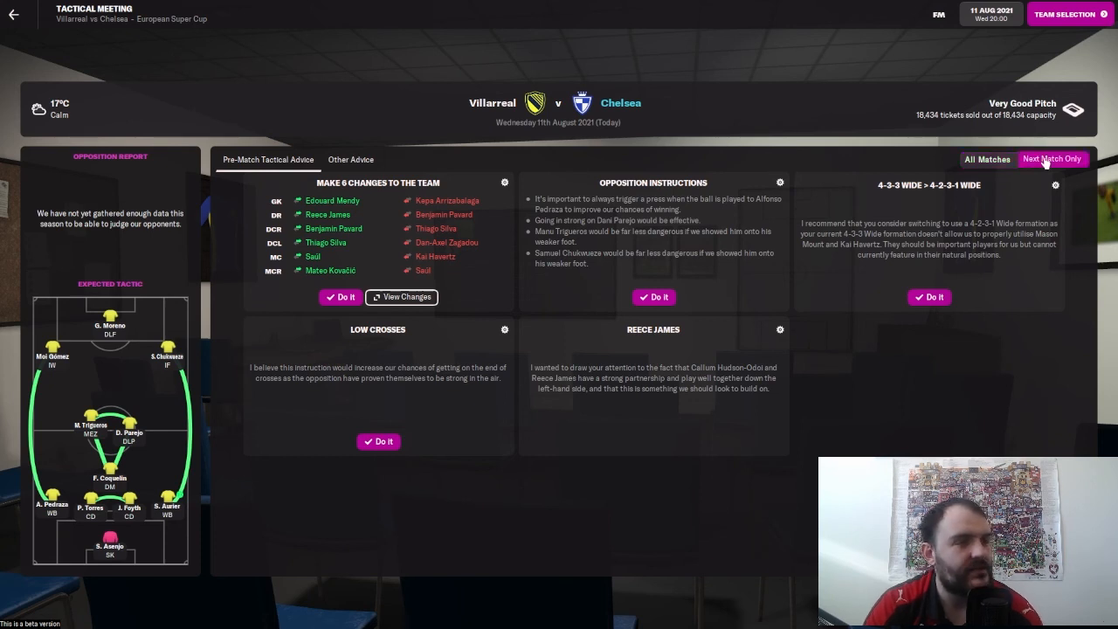
left_click(654, 297)
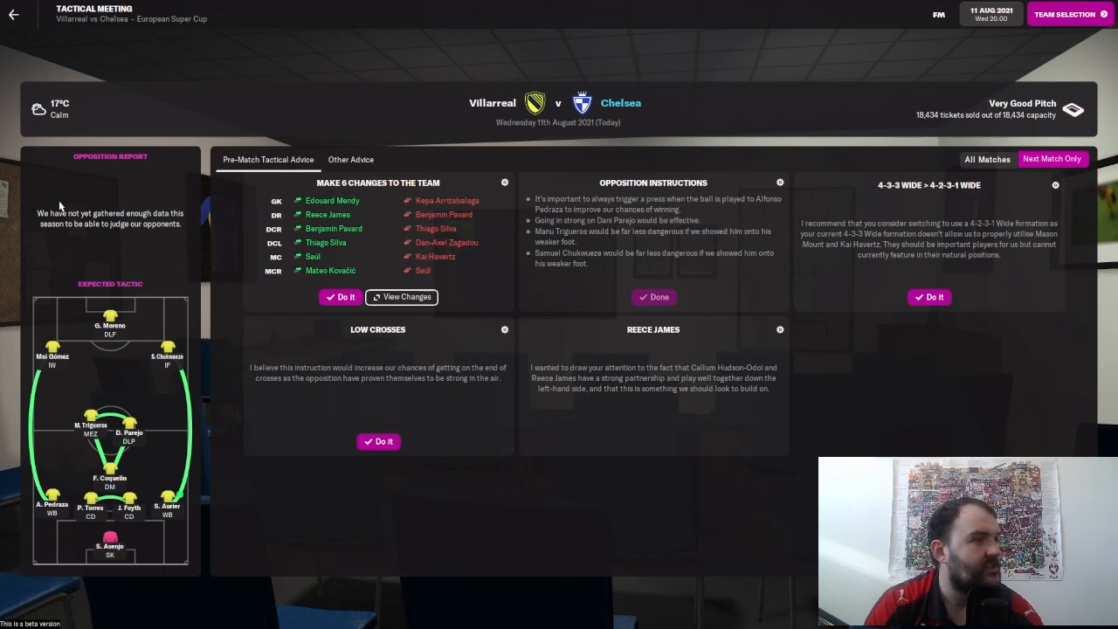
mouse_move(883, 440)
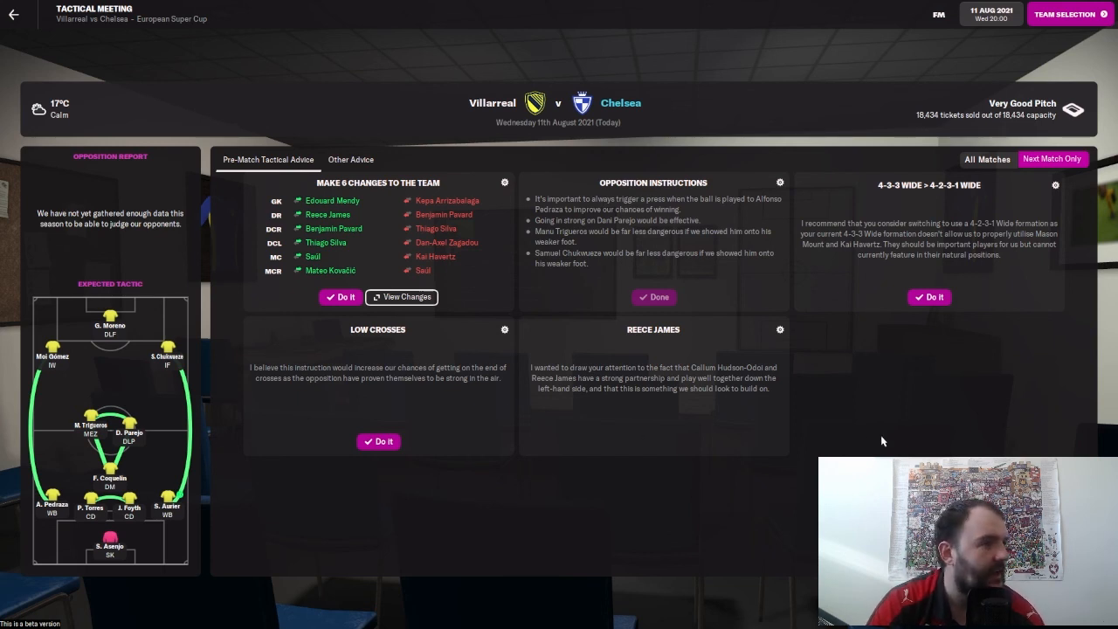
mouse_move(621, 358)
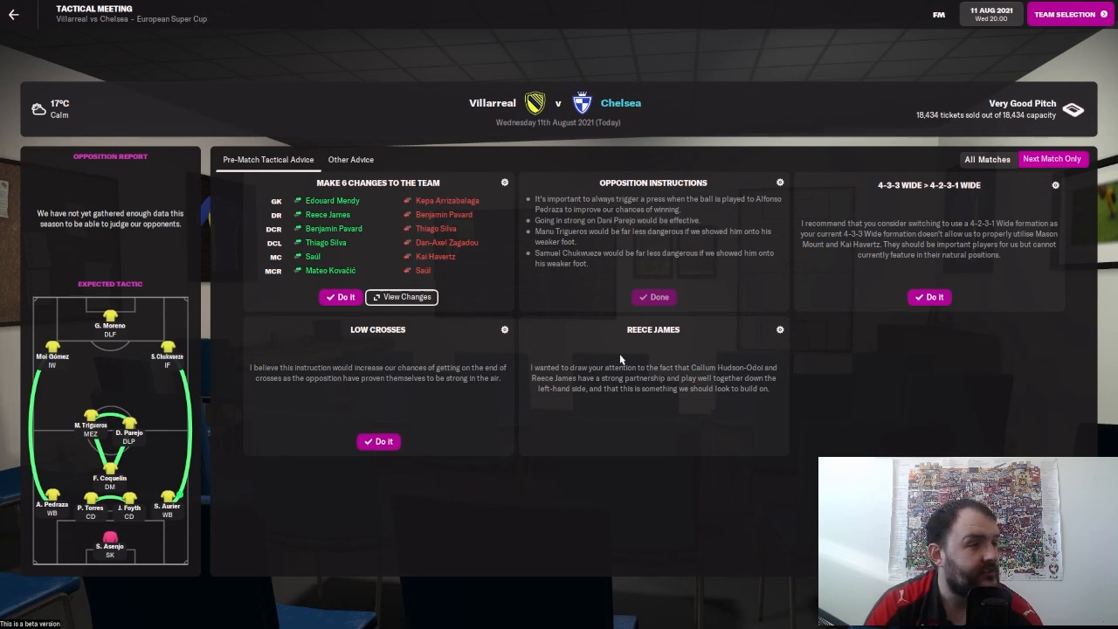
mouse_move(699, 367)
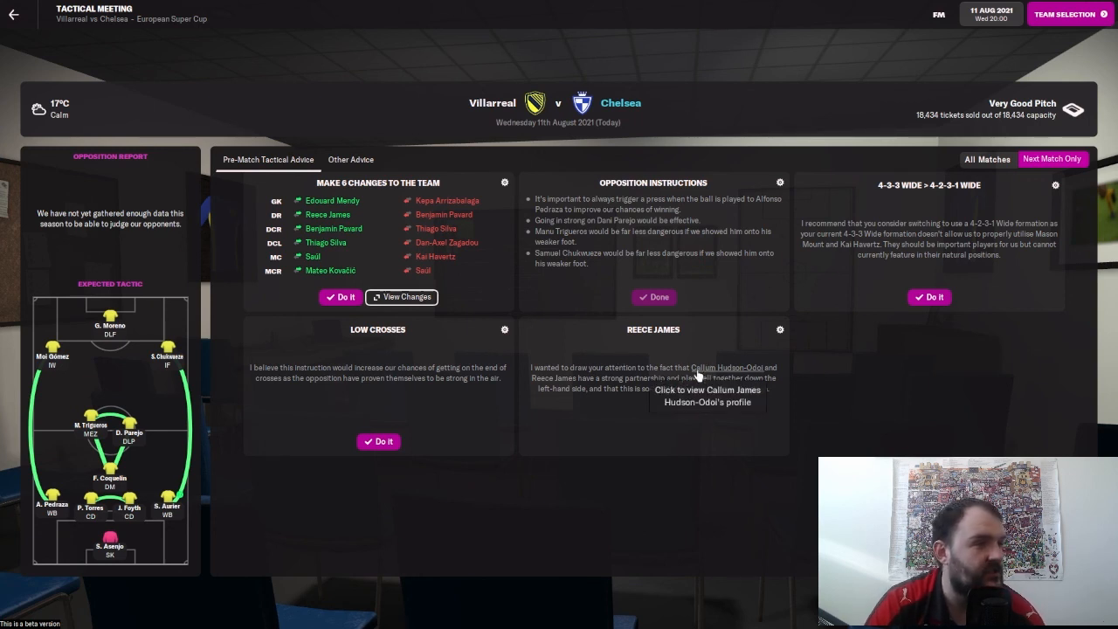
mouse_move(635, 391)
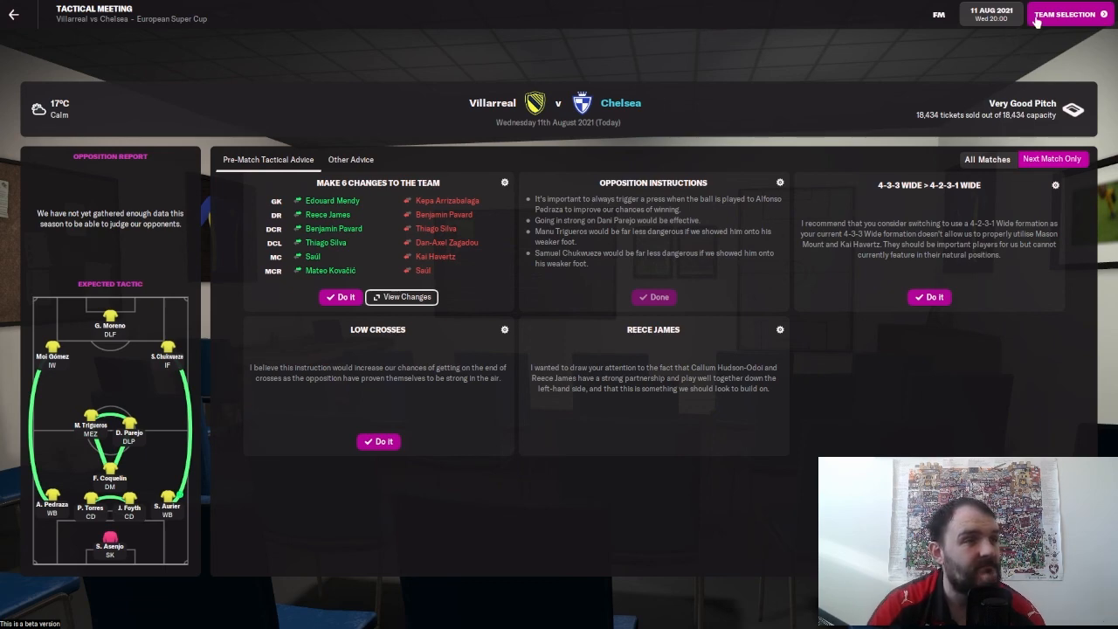
left_click(1065, 14)
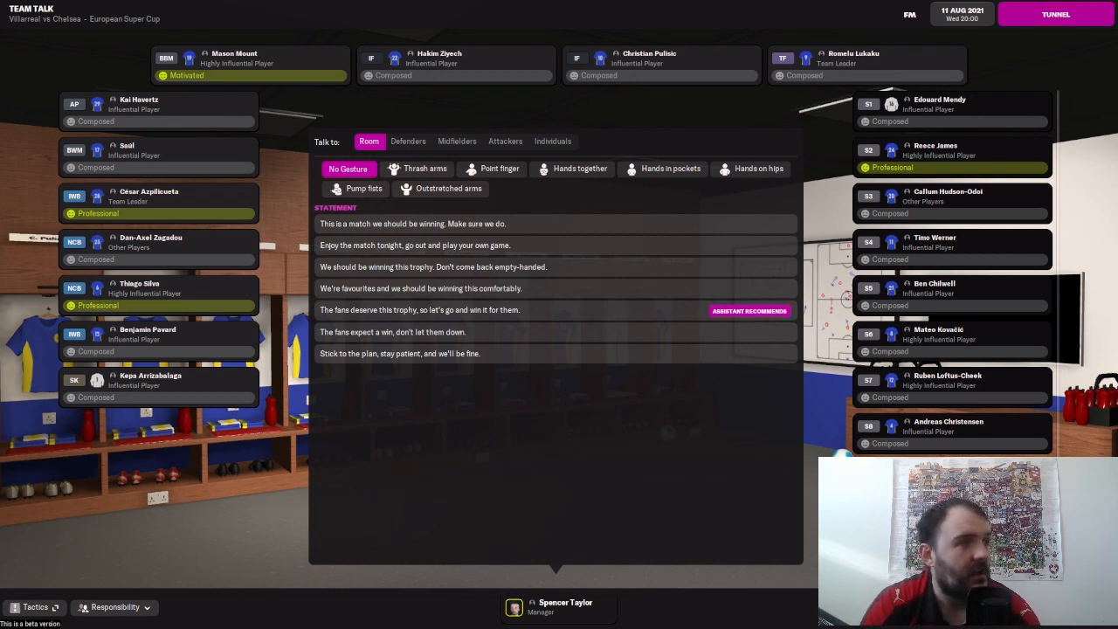
- Tell the room 'We should be winning this trophy', reassure the defenders, address midfielders and attackers, then start the match
left_click(364, 189)
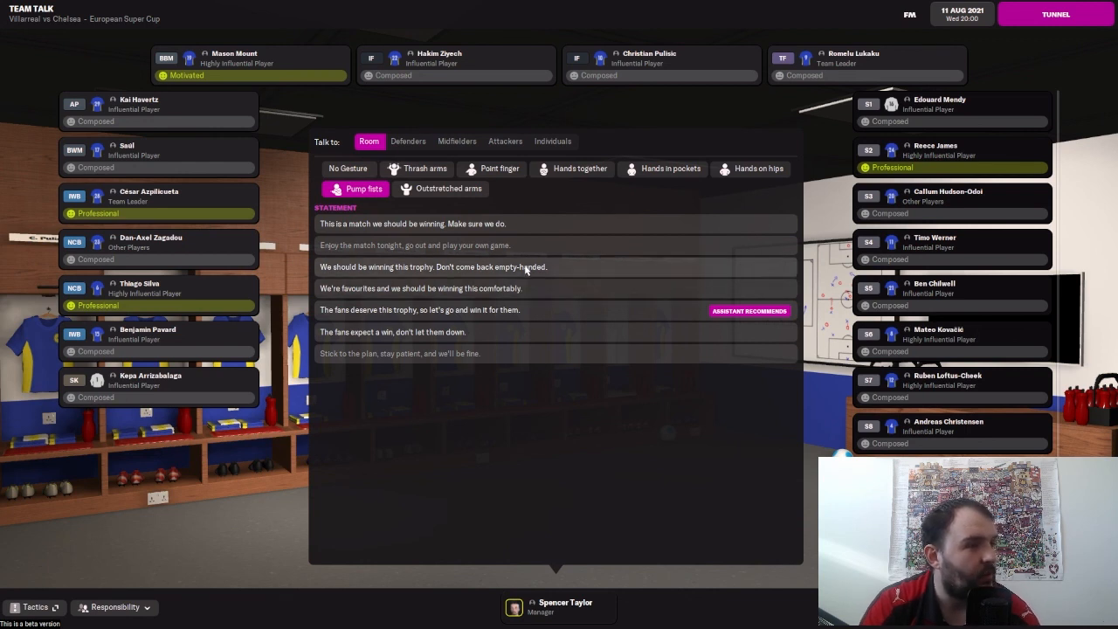
left_click(433, 265)
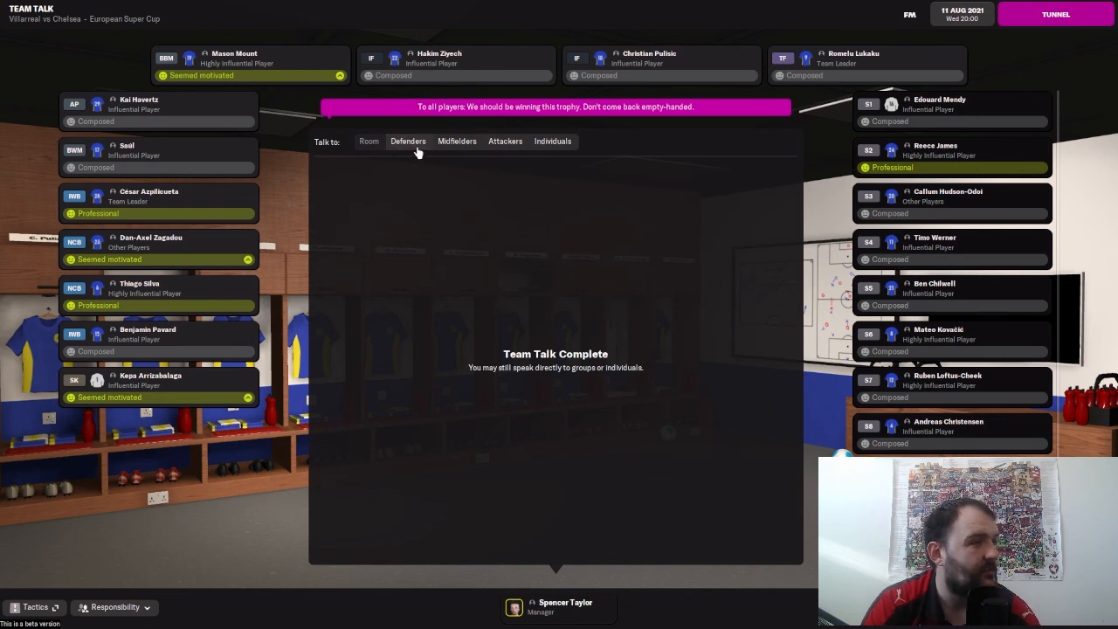
left_click(409, 139)
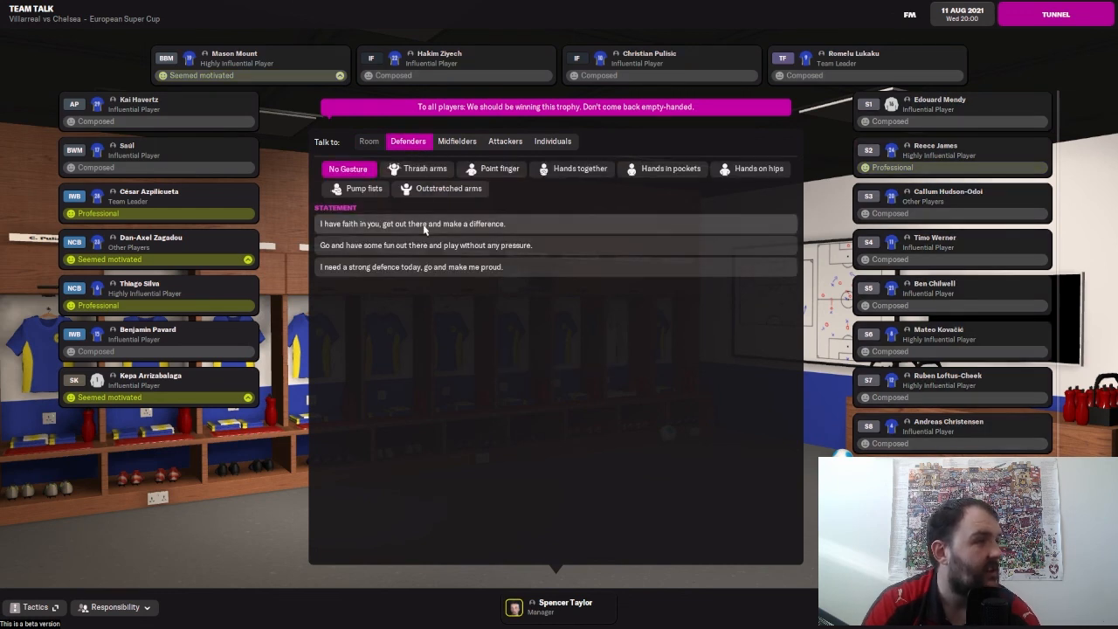
left_click(413, 224)
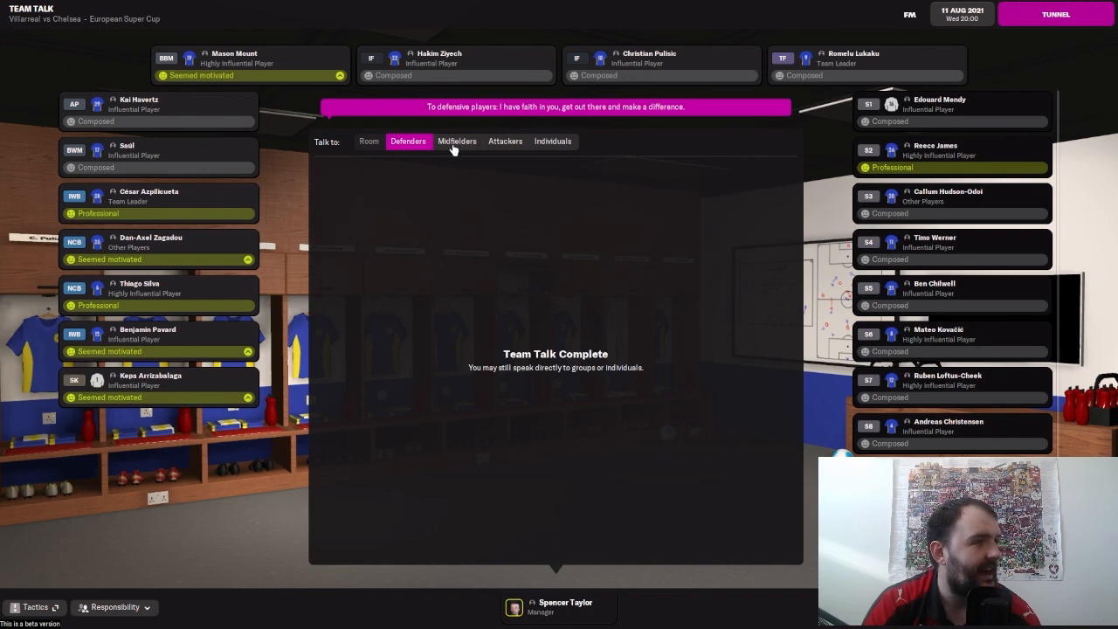
left_click(458, 139)
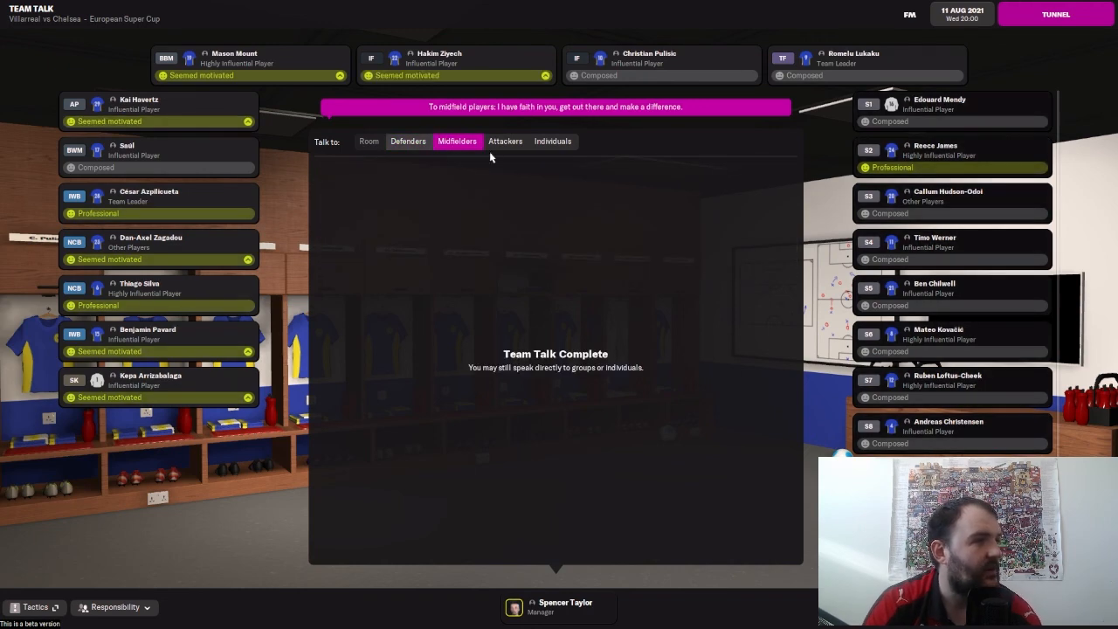
left_click(505, 140)
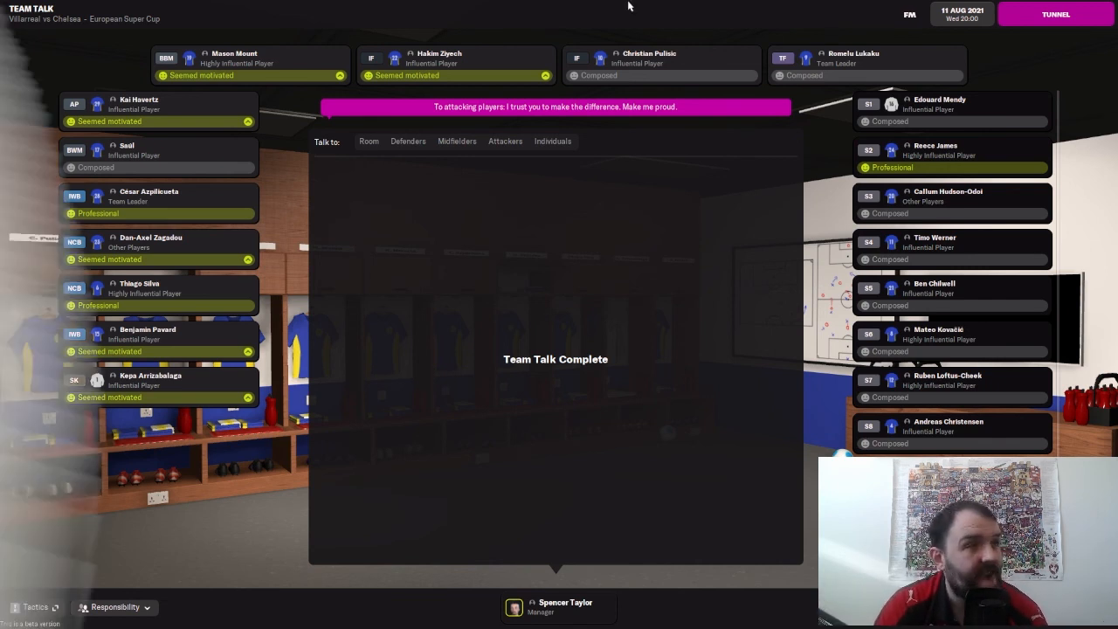
left_click(1056, 14)
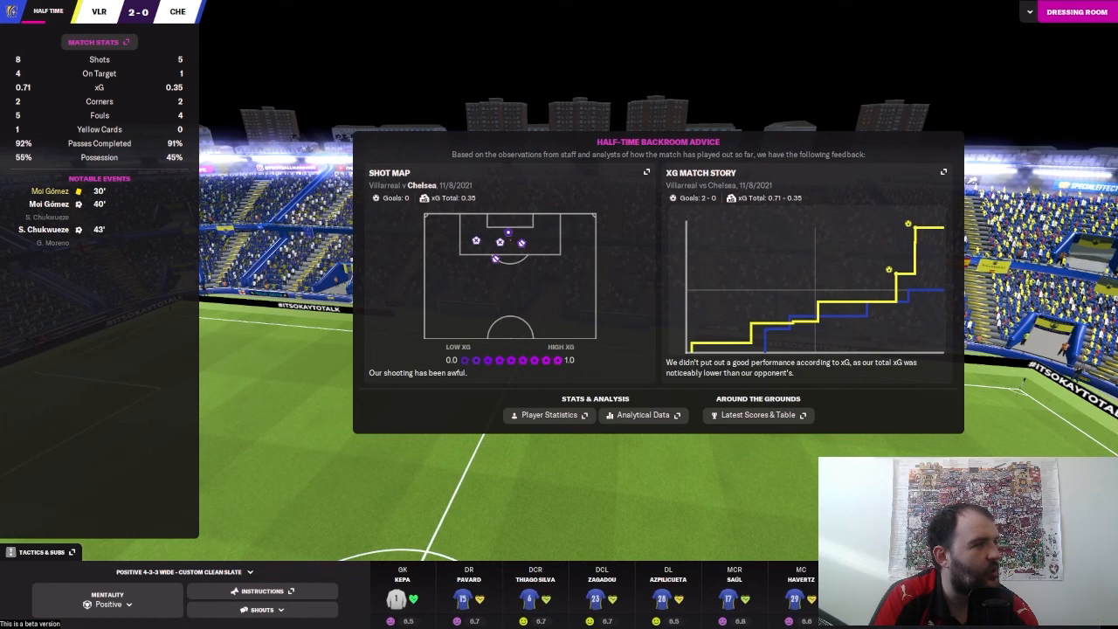
mouse_move(154, 458)
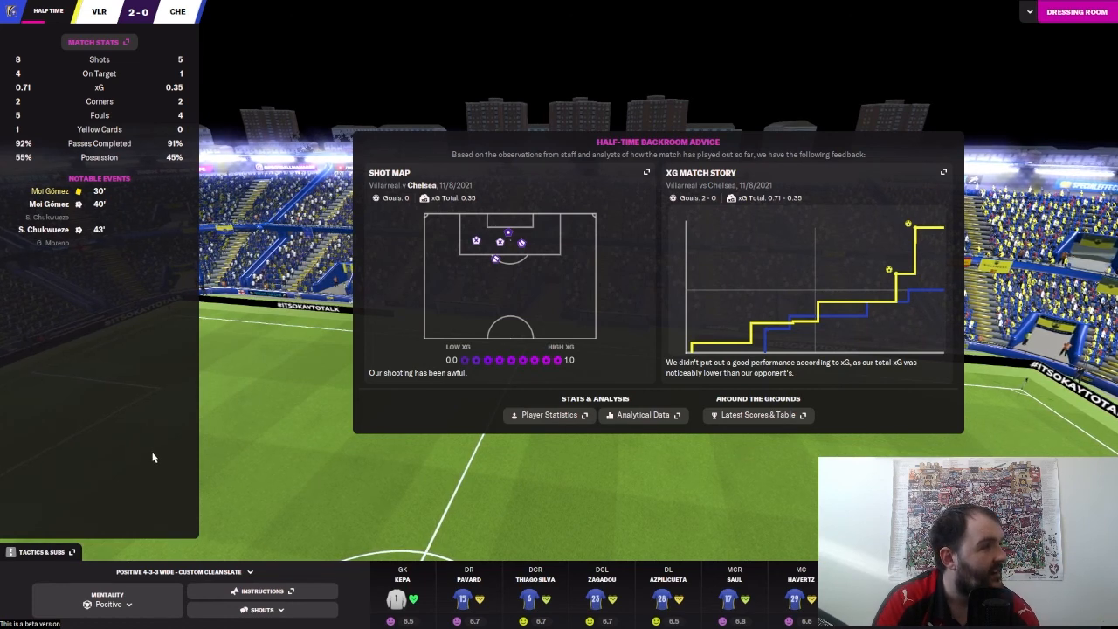
mouse_move(309, 437)
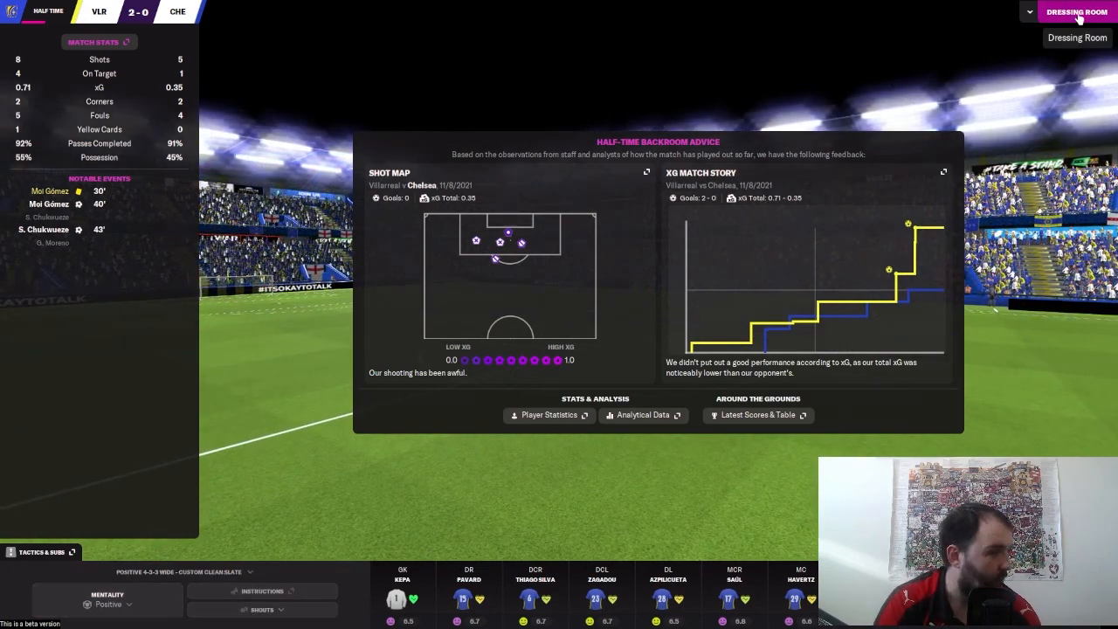
- Go to the half-time dressing room and choose the Hands on hips gesture
left_click(1077, 11)
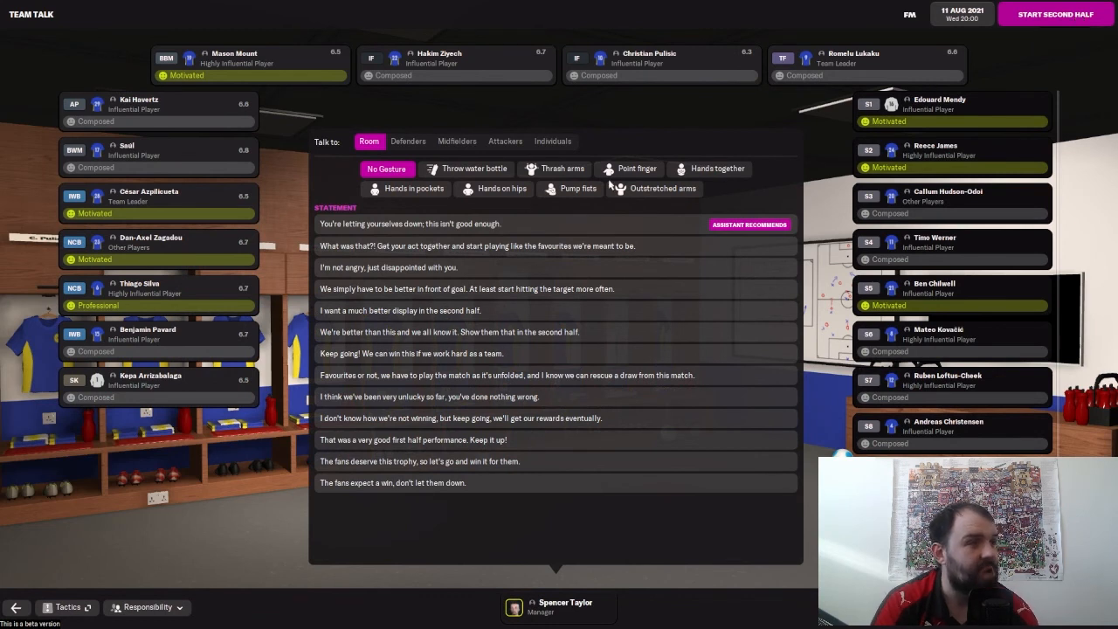
left_click(493, 189)
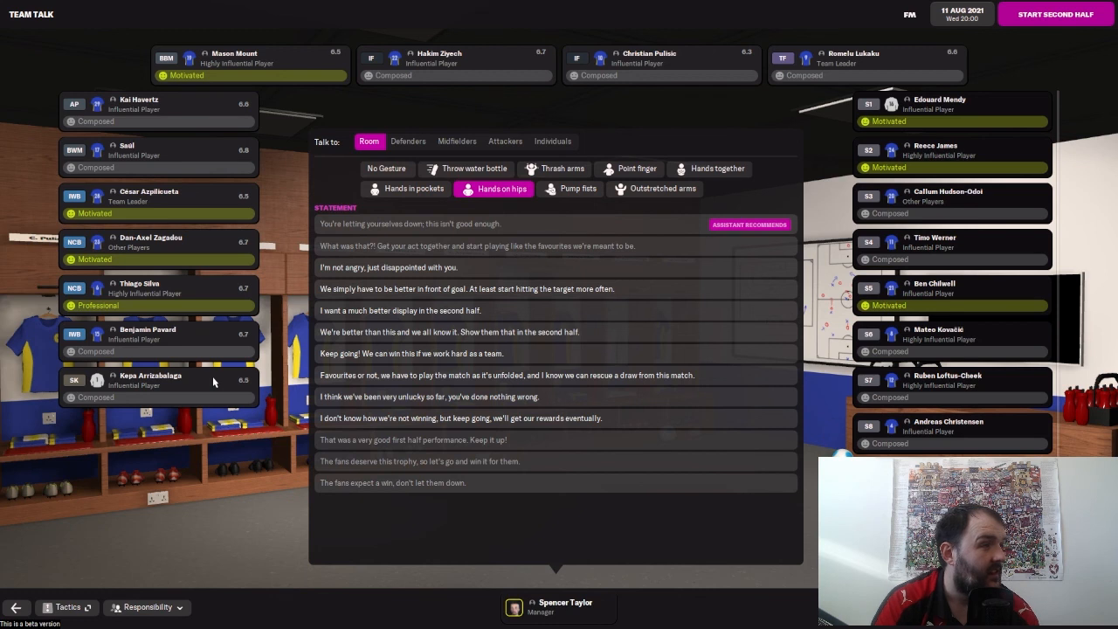
mouse_move(493, 498)
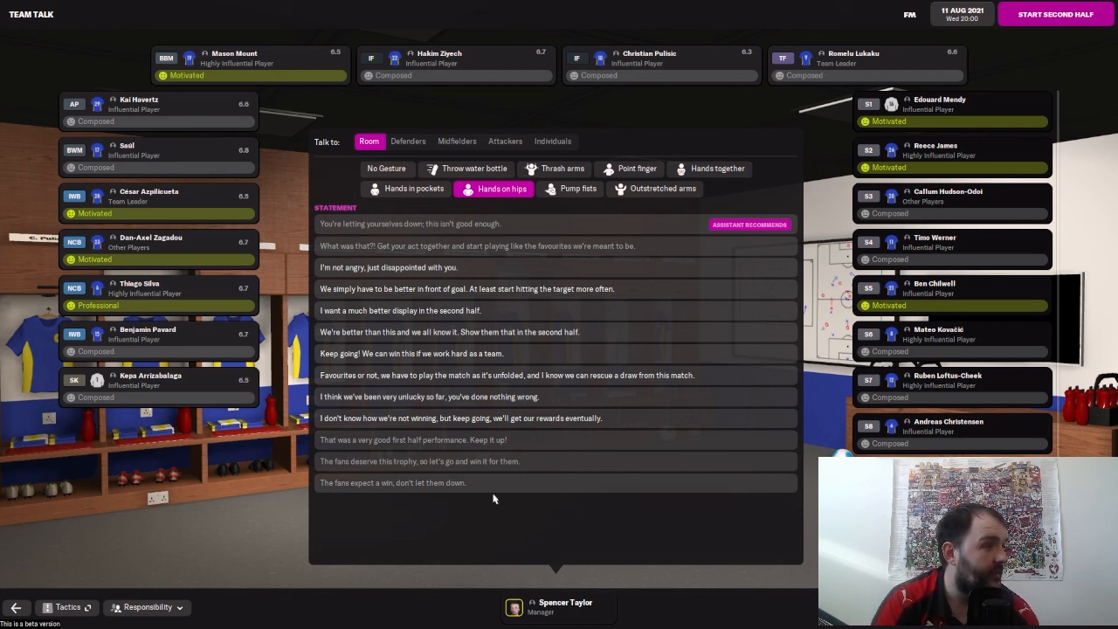
mouse_move(447, 311)
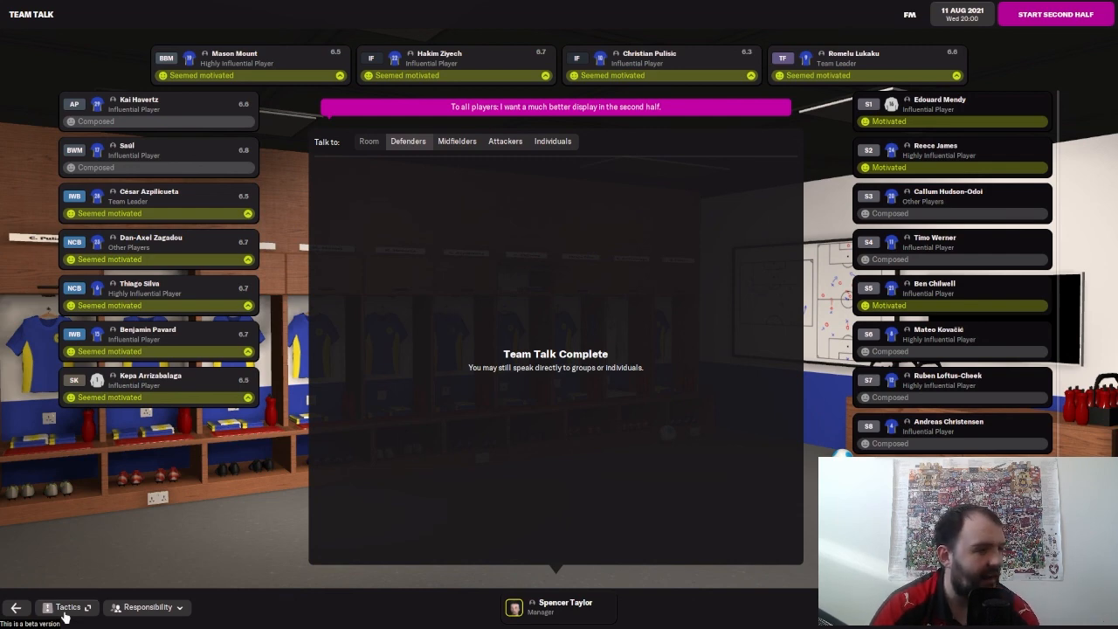
left_click(67, 608)
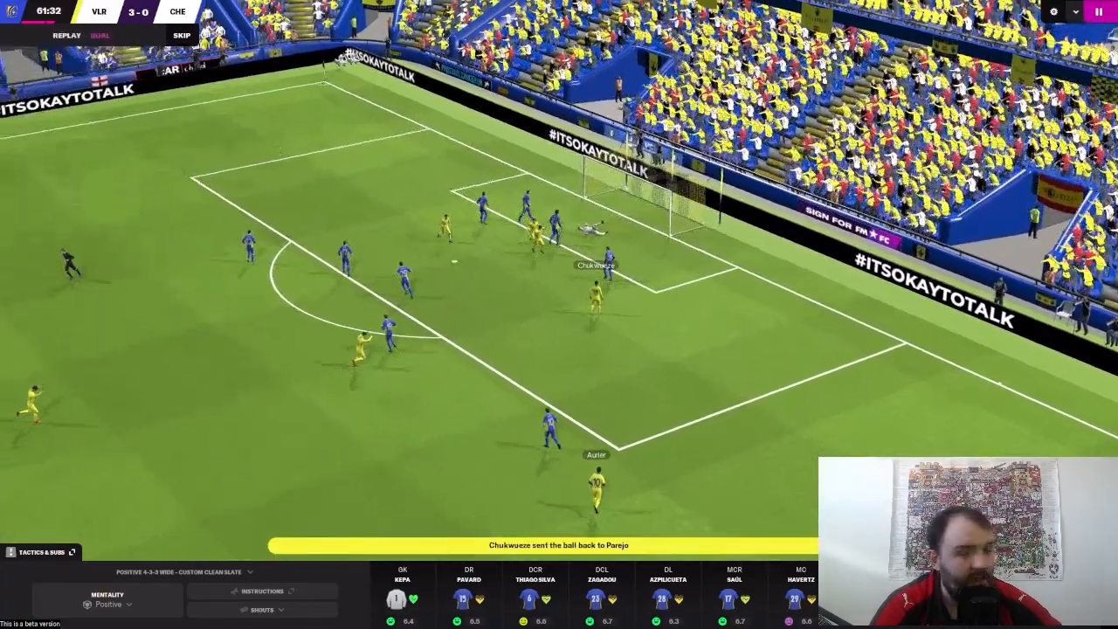
- Skip the Villarreal goal replay and return to live play
left_click(44, 552)
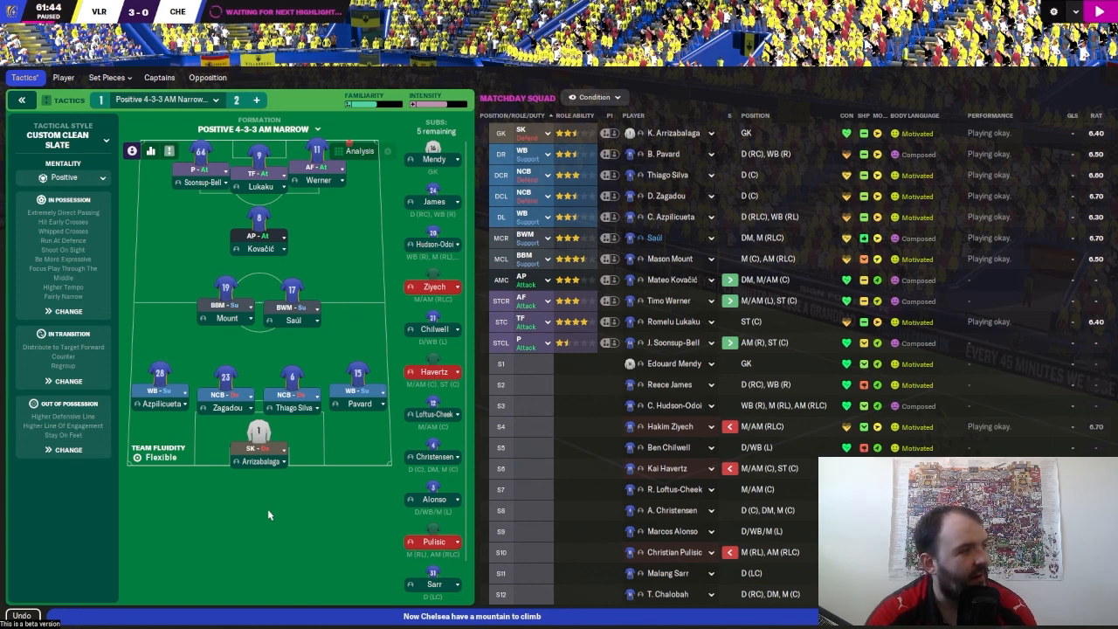
- Change Chelsea's match mentality from Positive to Attacking
left_click(63, 178)
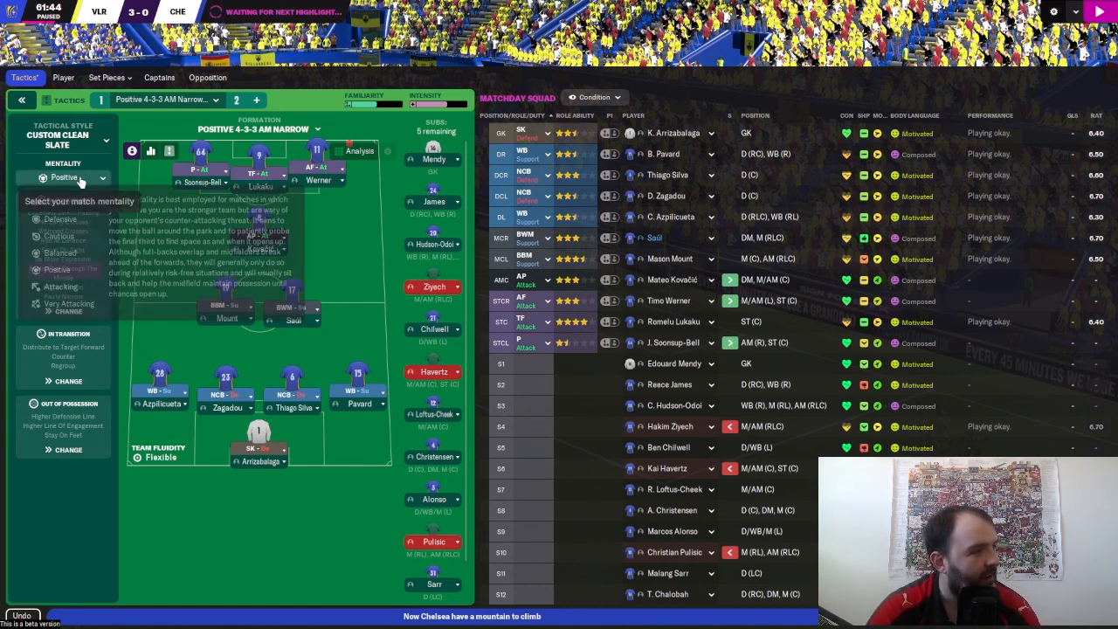
left_click(62, 286)
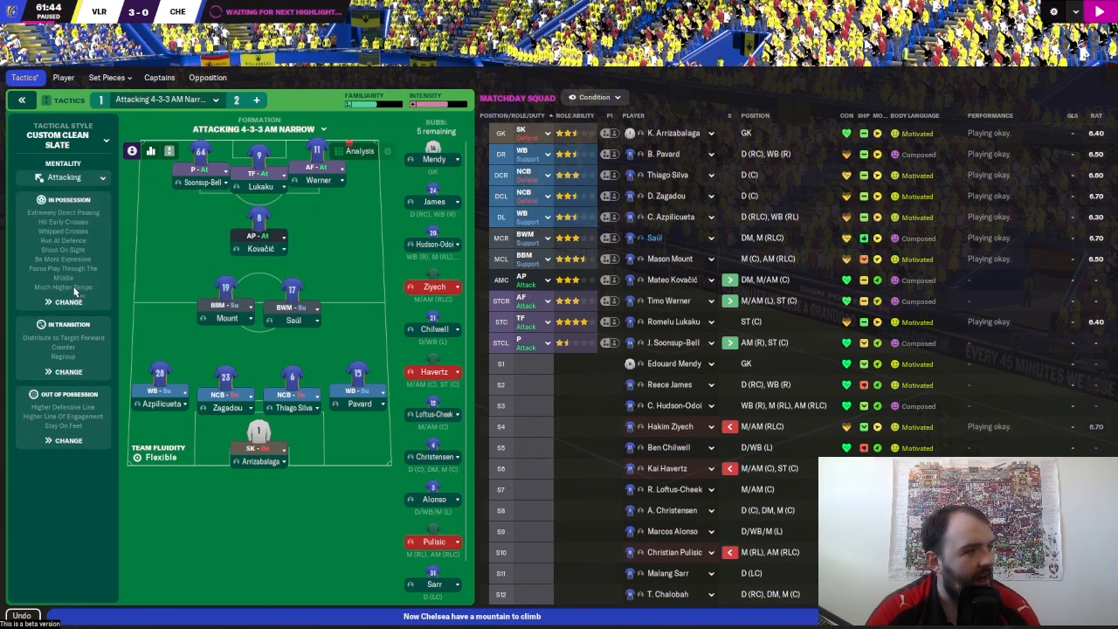
mouse_move(252, 360)
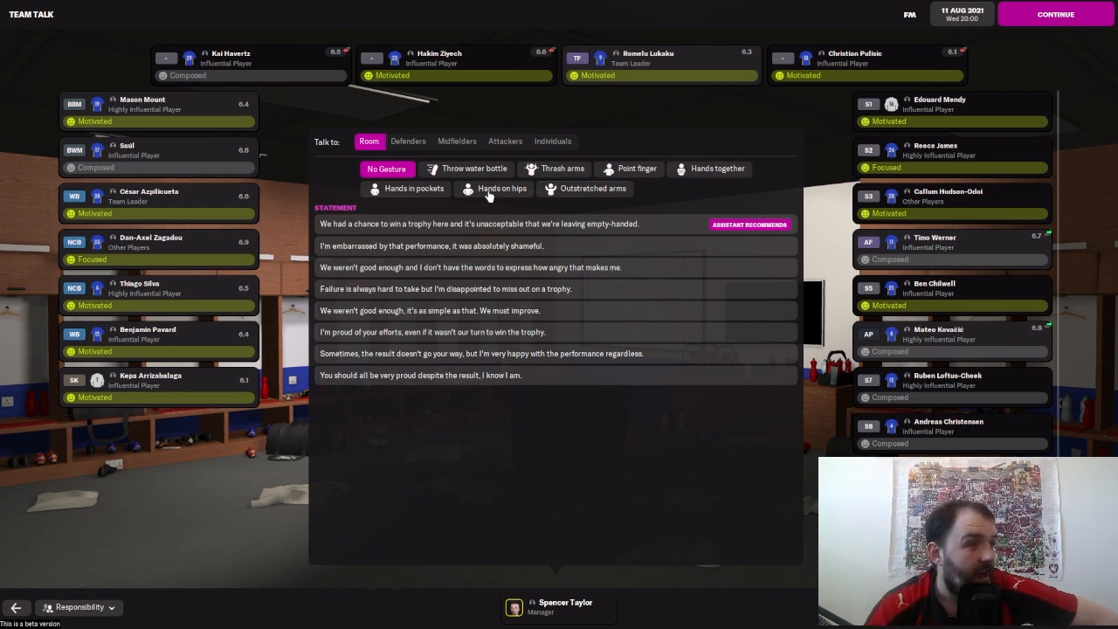
- Deliver the hands-on-hips 'We weren't good enough, we must improve' team talk to the whole squad and continue
left_click(493, 189)
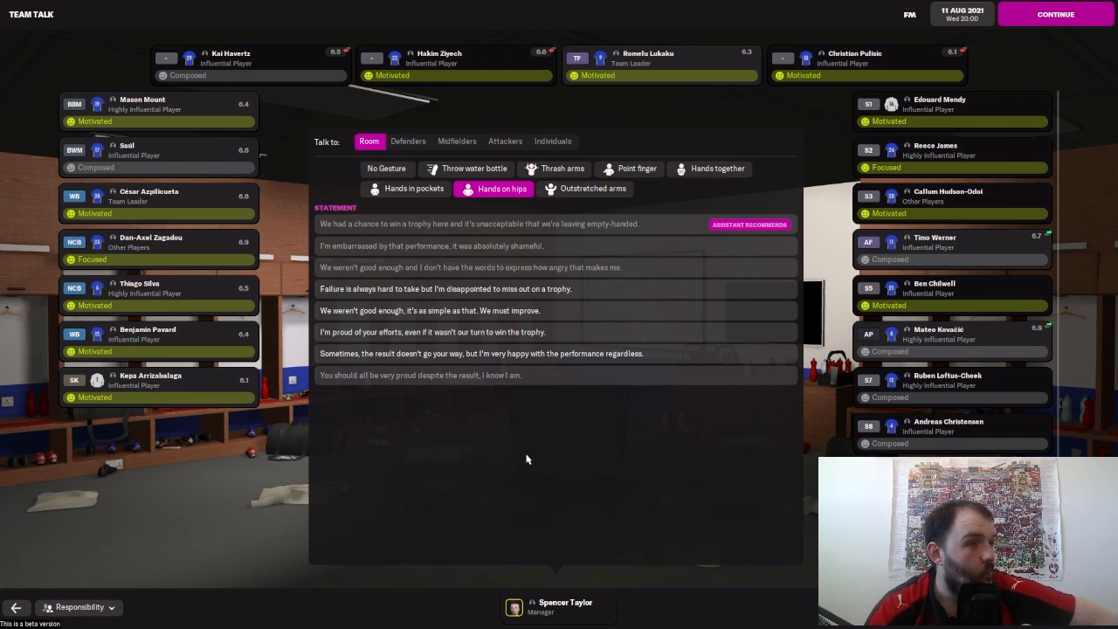
mouse_move(538, 154)
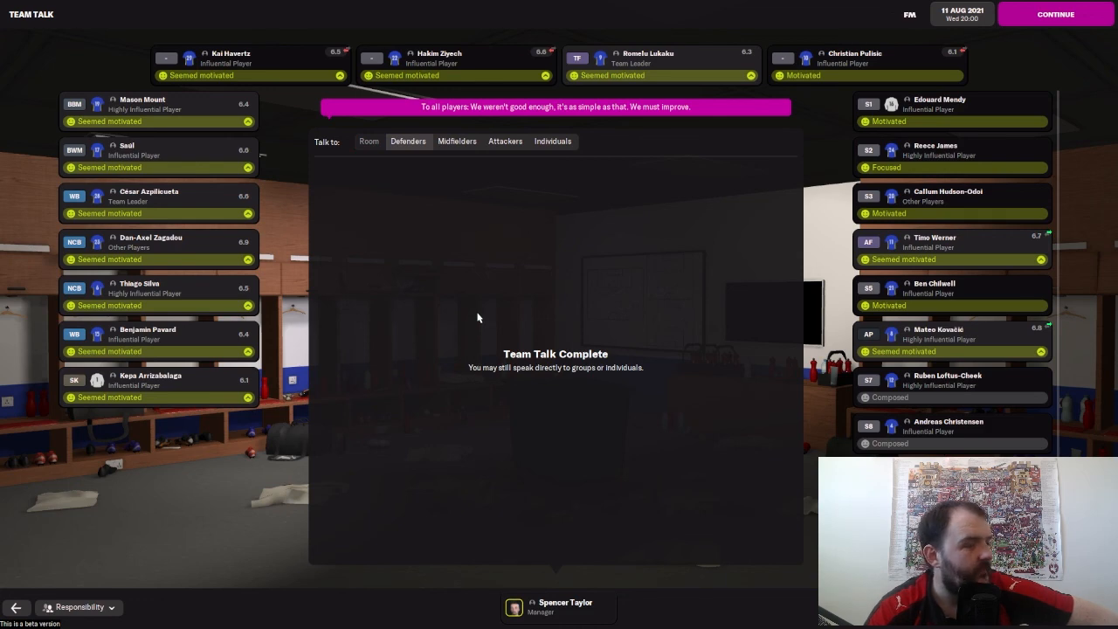
mouse_move(933, 7)
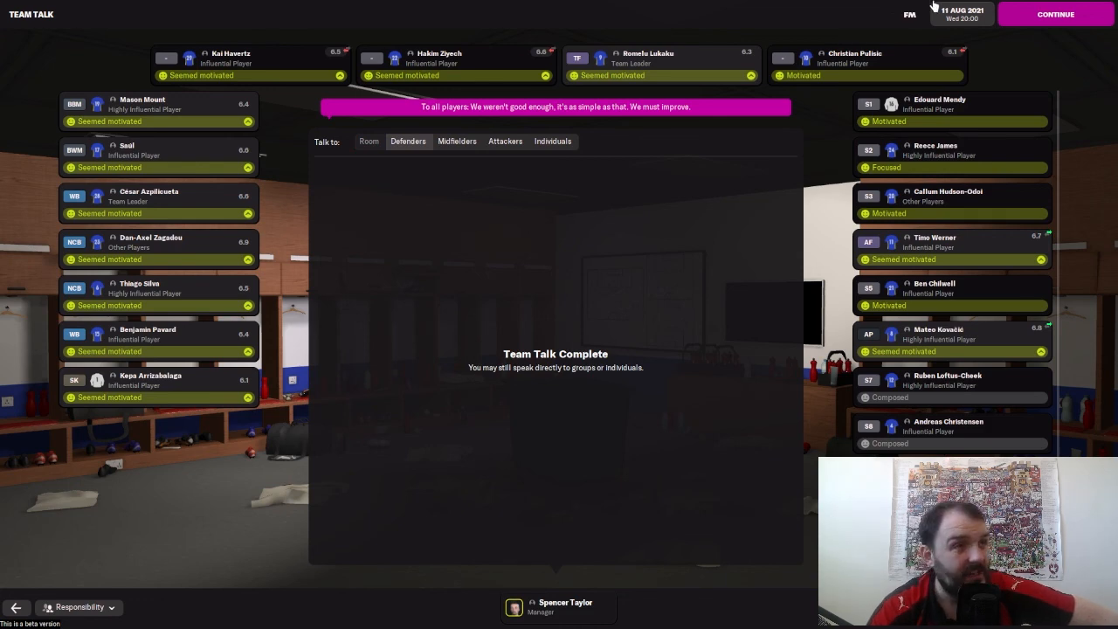
left_click(1055, 14)
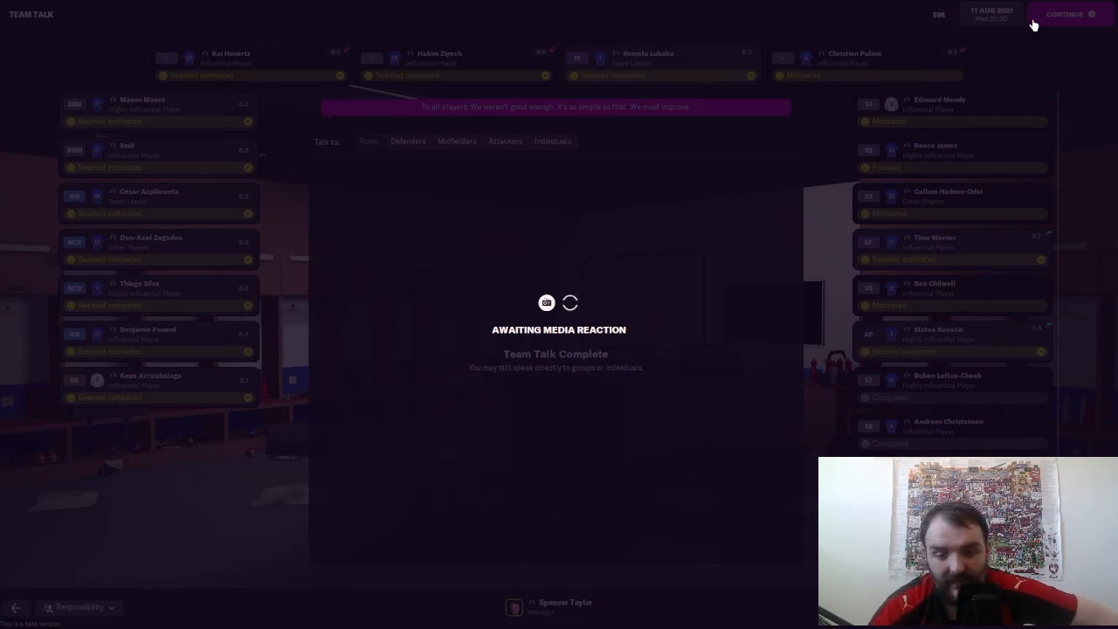
- Continue past the media reaction to the broadcast interview about the Super Cup defeat
left_click(1066, 14)
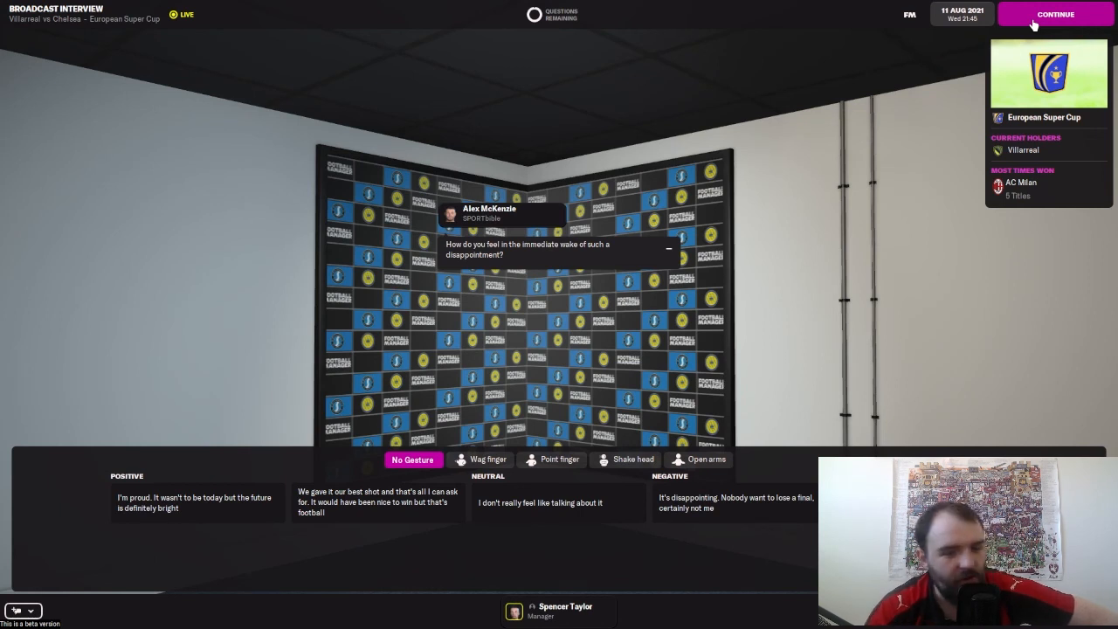
mouse_move(409, 507)
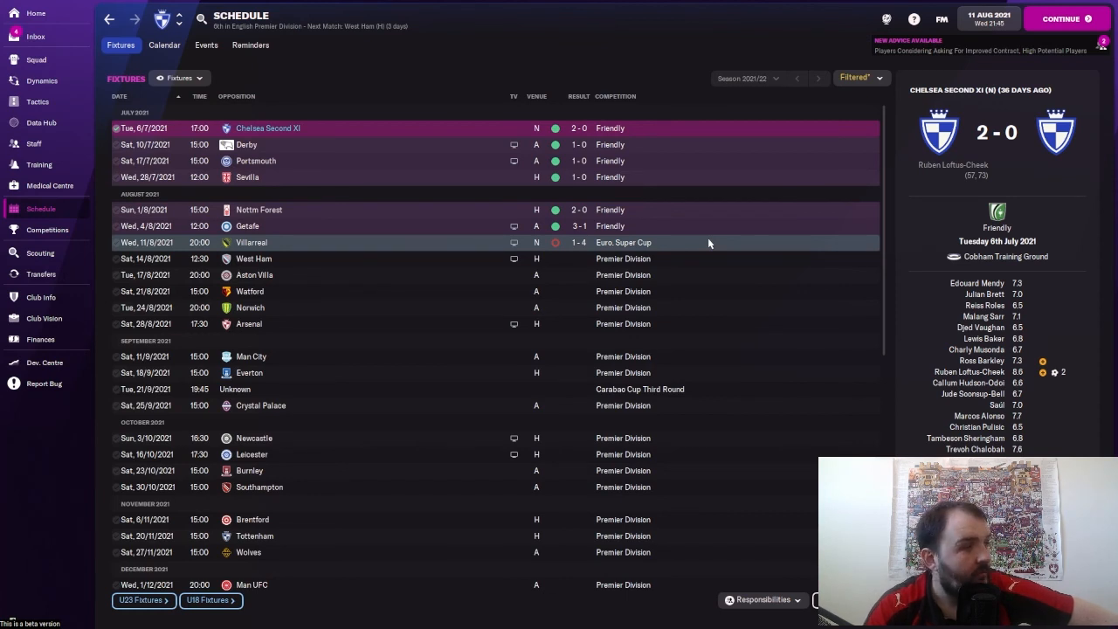
mouse_move(702, 262)
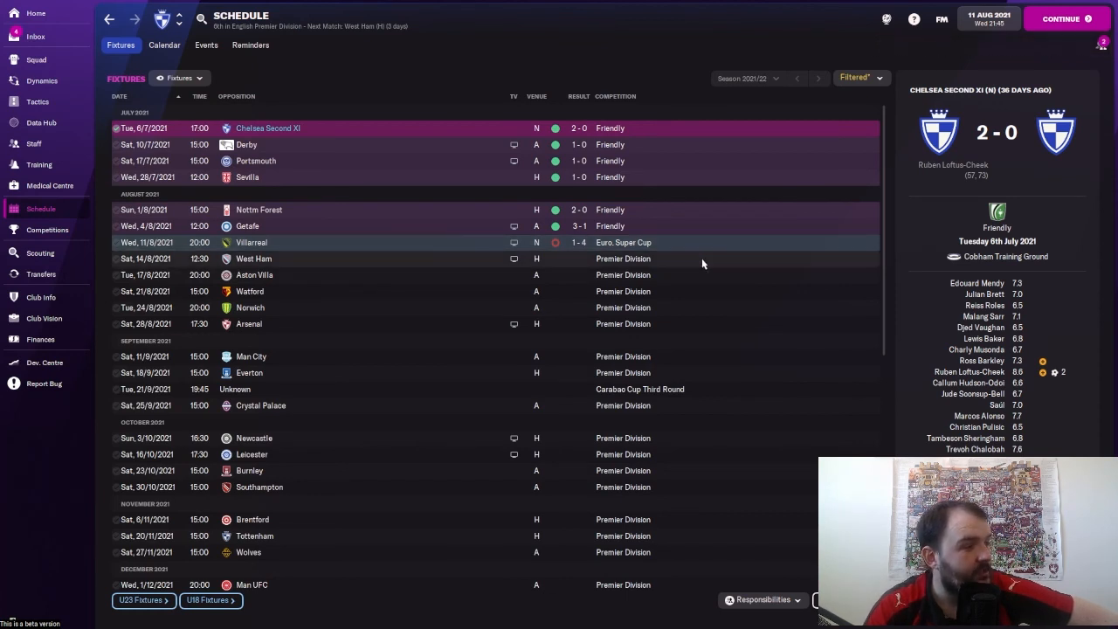